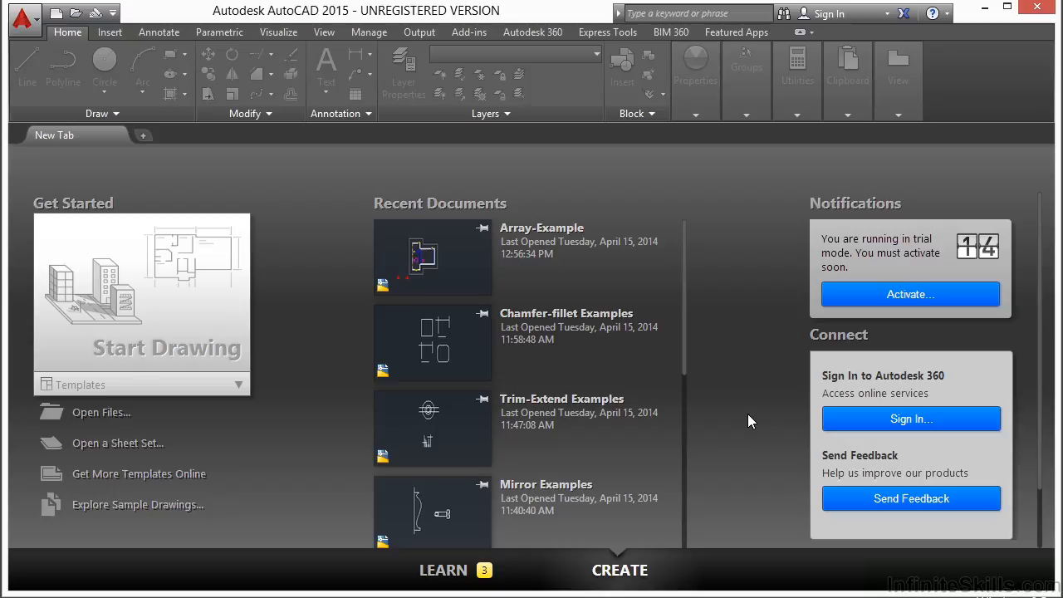
# Bring up the Select File dialog from the Start tab's Open Files link.
pyautogui.click(100, 412)
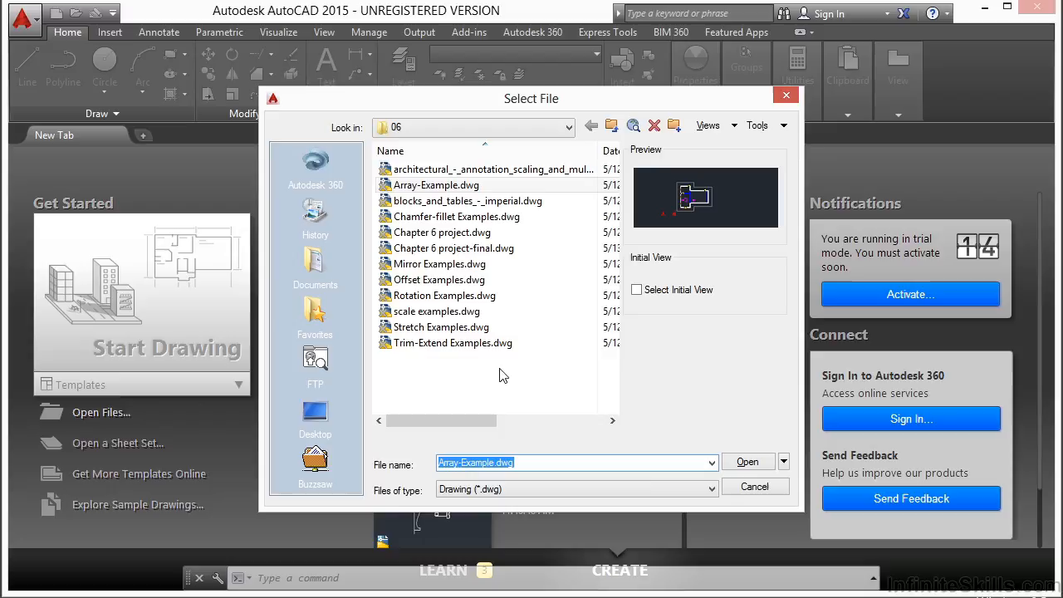
# Open architectural_-_annotation_scaling_and_multileaders.dwg from the example folder.
pyautogui.click(491, 169)
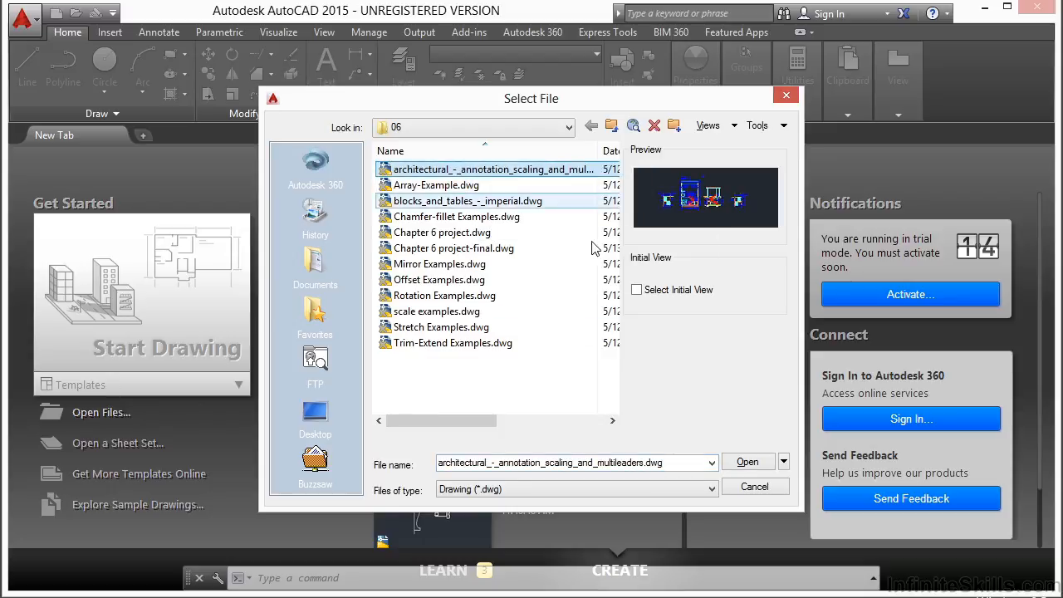
pyautogui.click(748, 461)
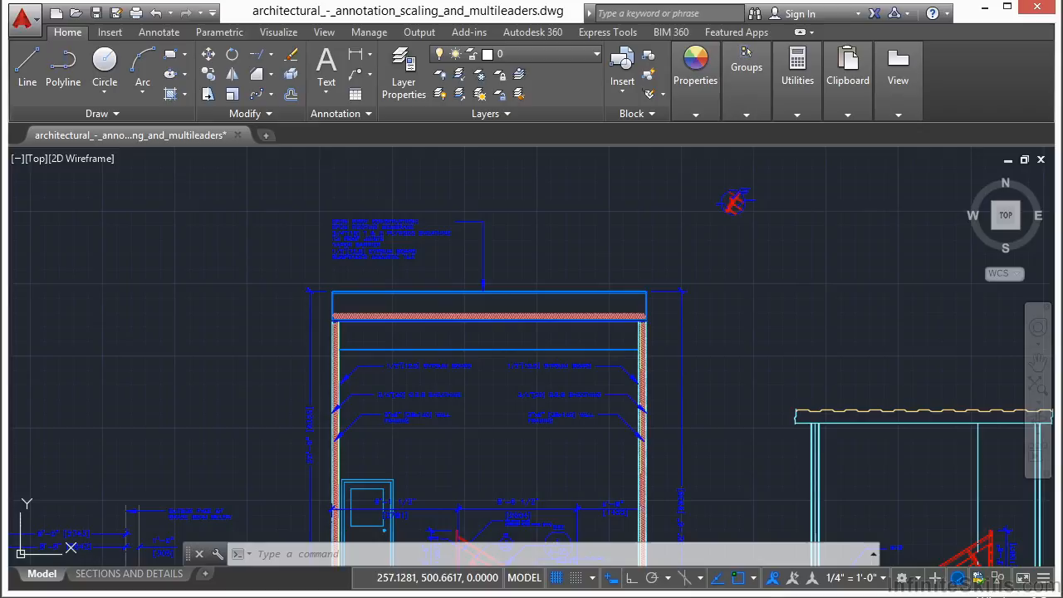
# Show the Properties palette from the Home ribbon.
pyautogui.click(694, 70)
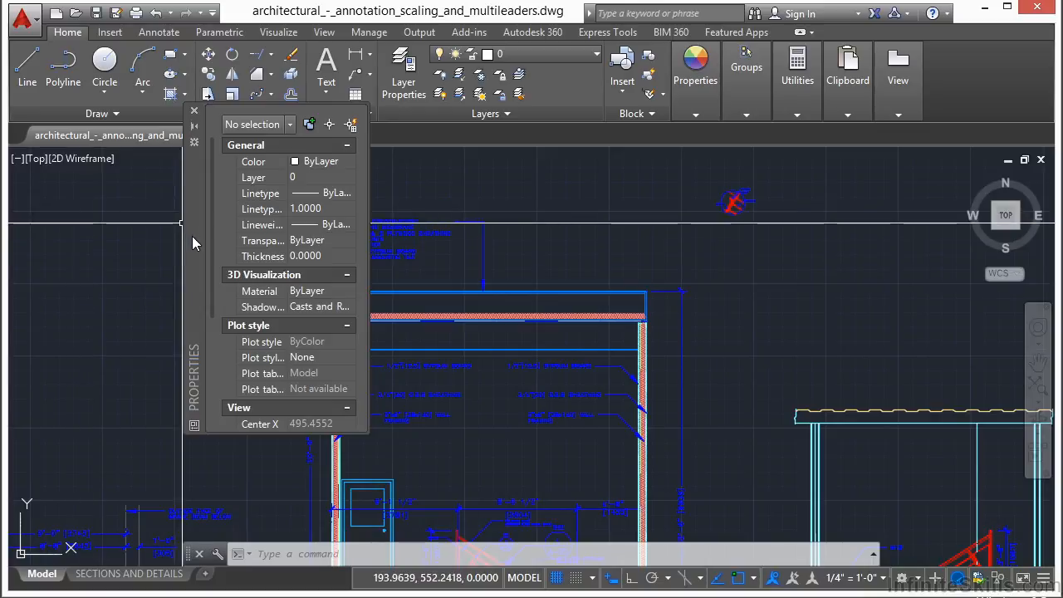
pyautogui.moveTo(197, 302)
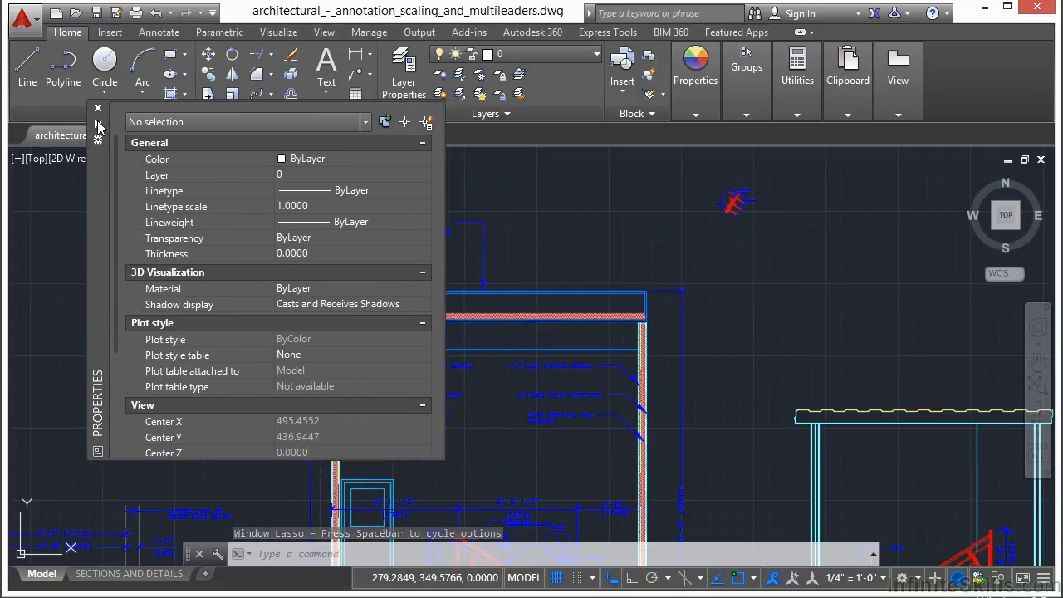
# Reveal the palette's Move, Size, Allow Docking and Anchor options.
pyautogui.click(96, 108)
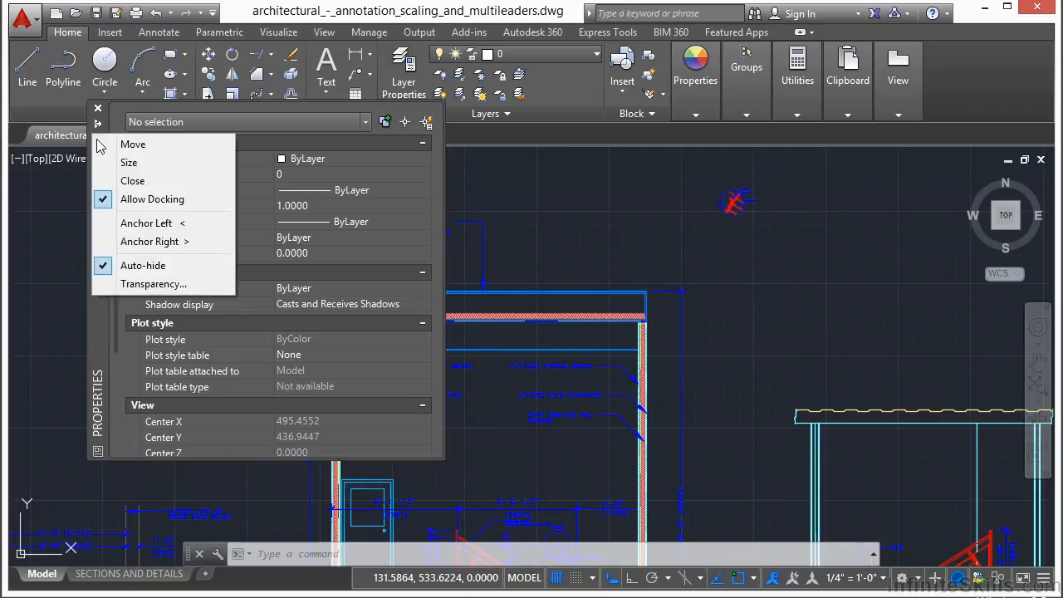
pyautogui.moveTo(150, 241)
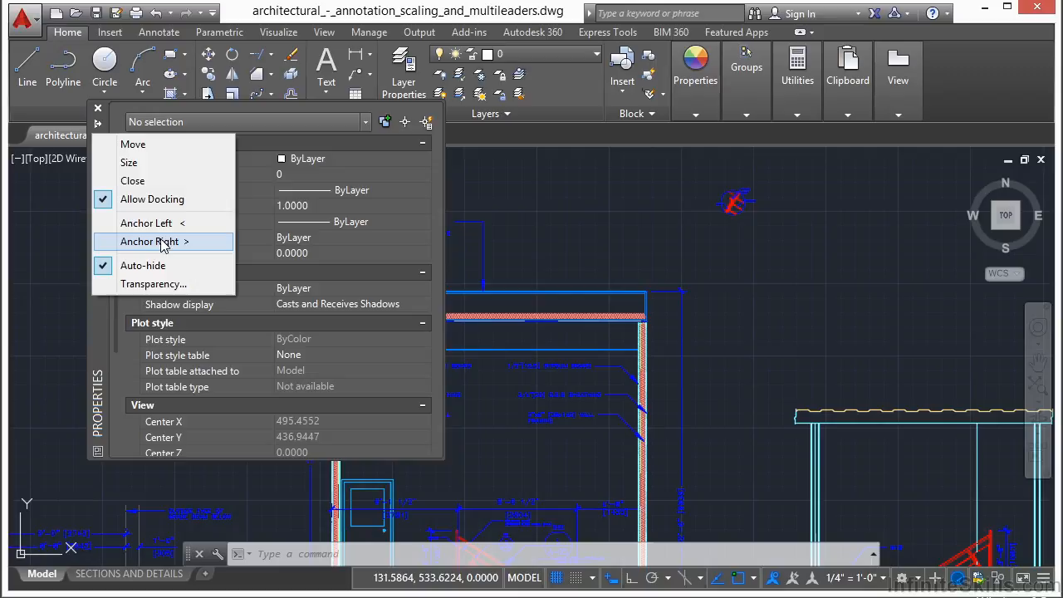
pyautogui.moveTo(153, 252)
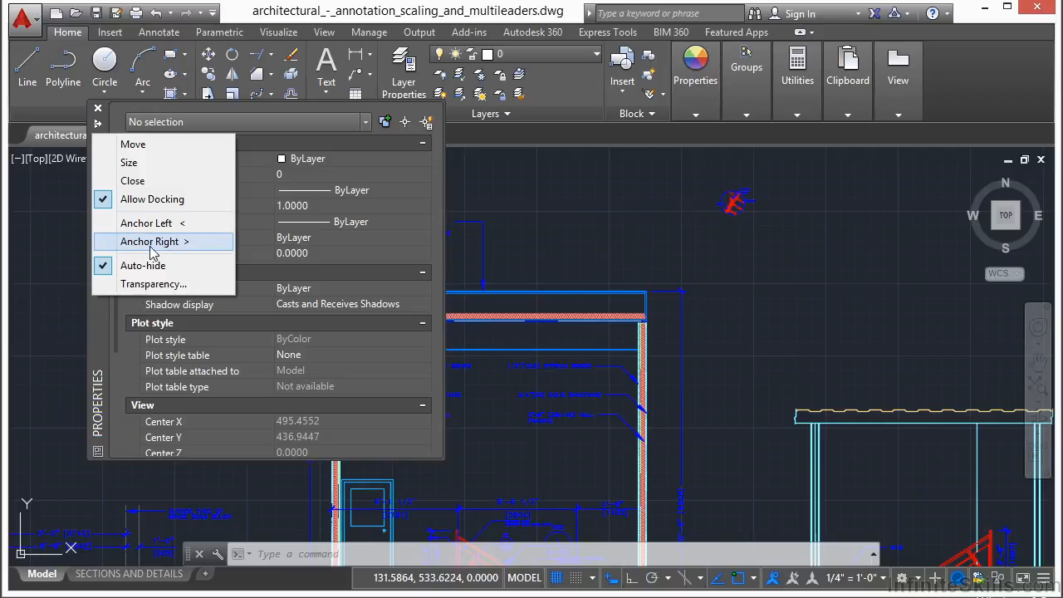
pyautogui.moveTo(141, 284)
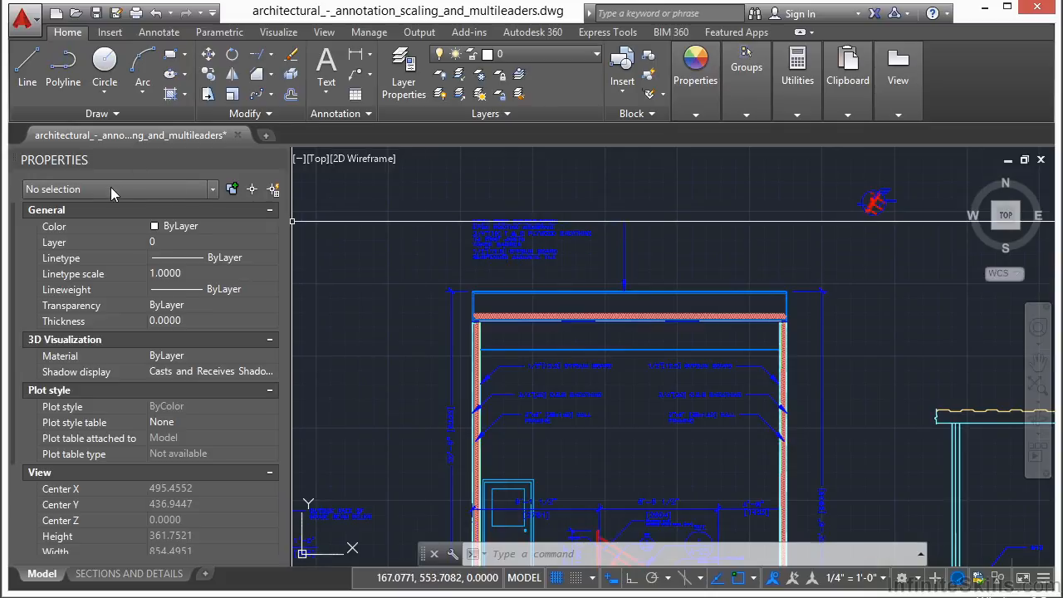
pyautogui.moveTo(60, 203)
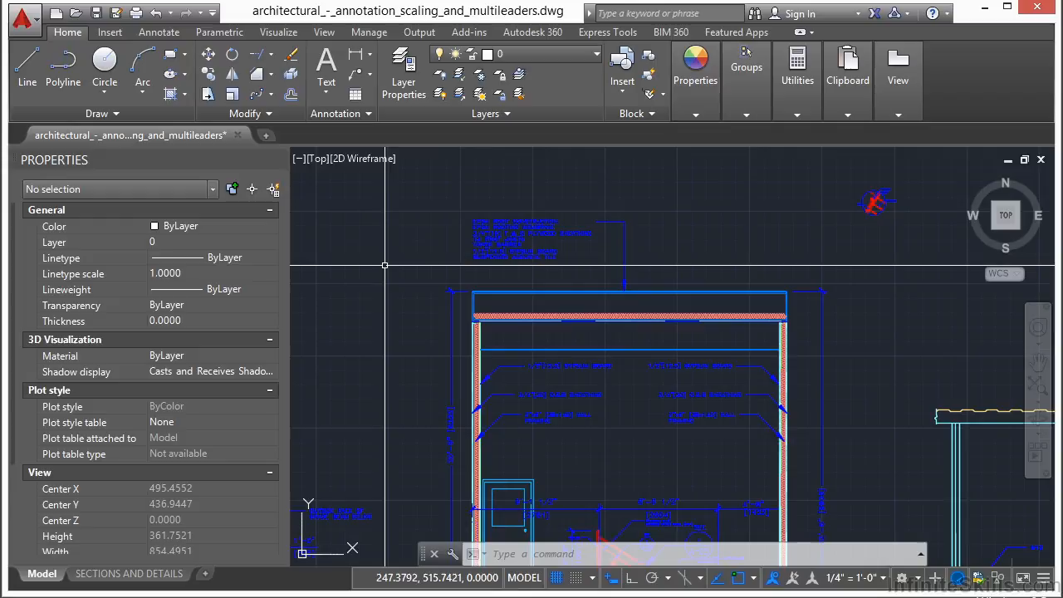
pyautogui.moveTo(364, 312)
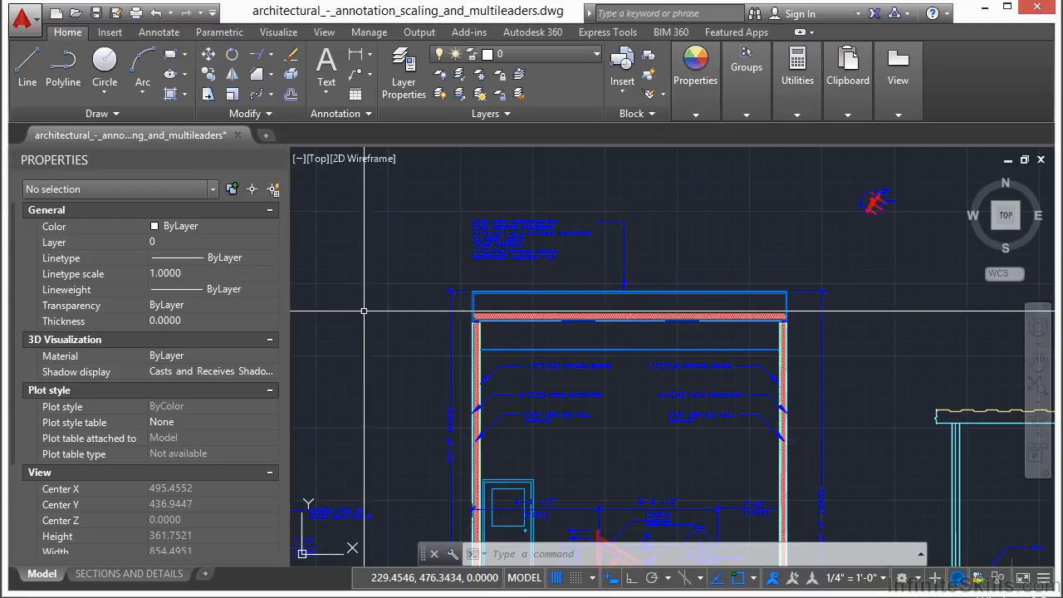
# Select the multileader note above the roof so Properties lists it.
pyautogui.click(514, 241)
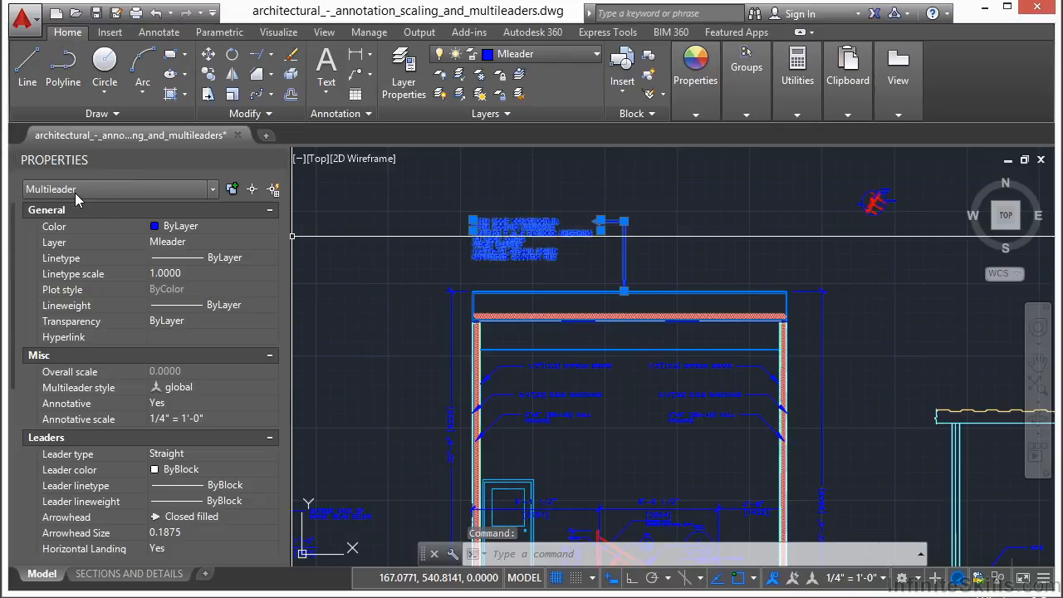
pyautogui.moveTo(103, 199)
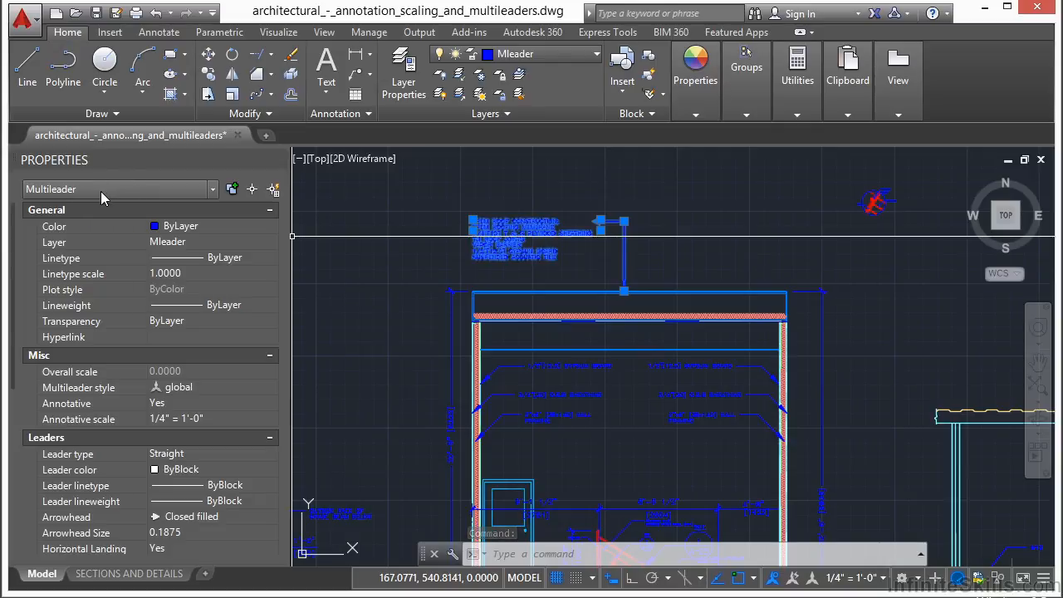
pyautogui.moveTo(123, 285)
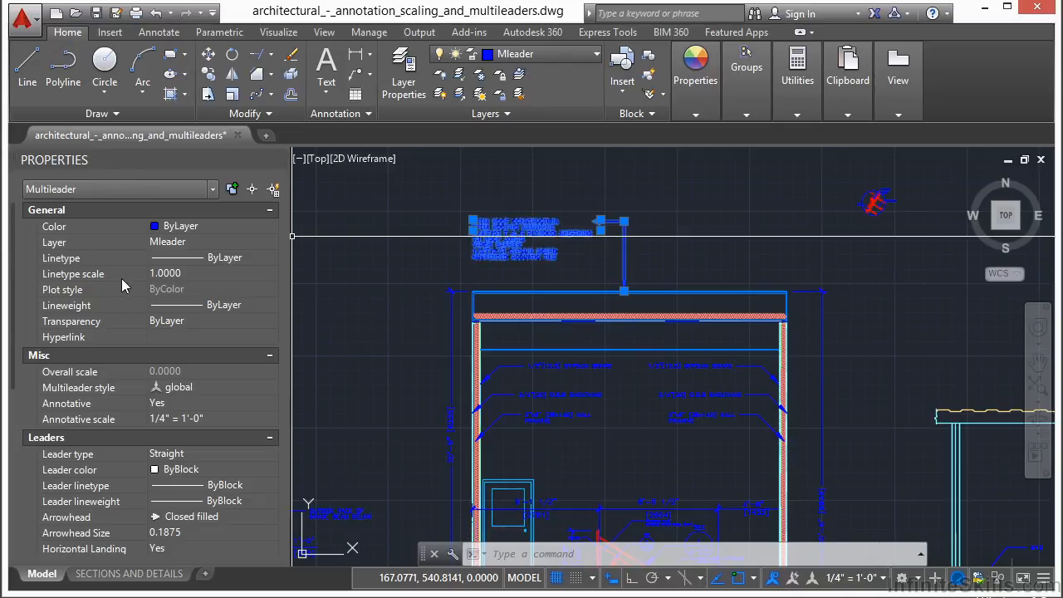
pyautogui.moveTo(203, 241)
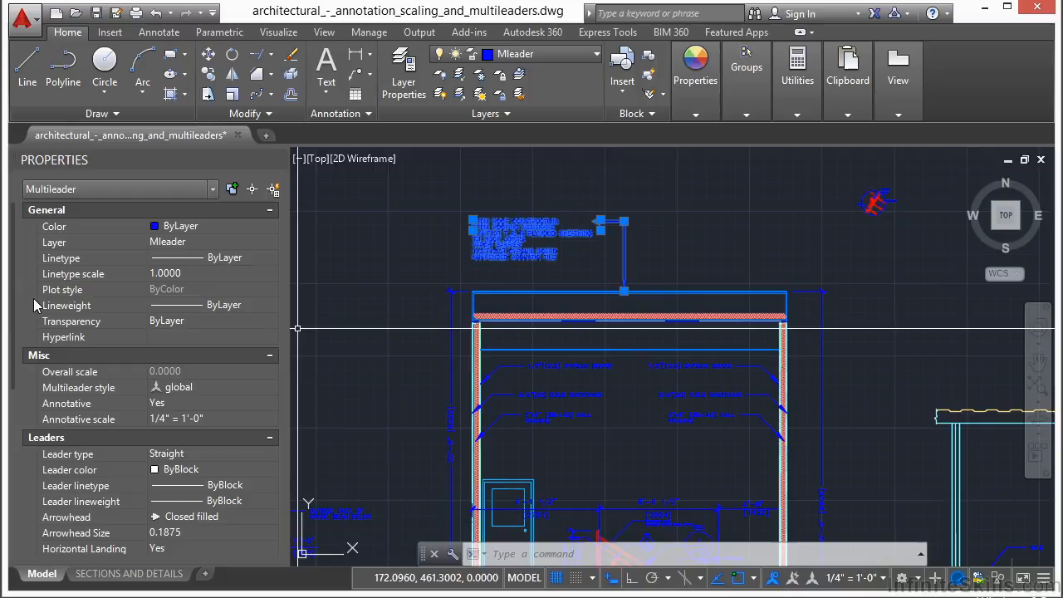
pyautogui.scroll(-3)
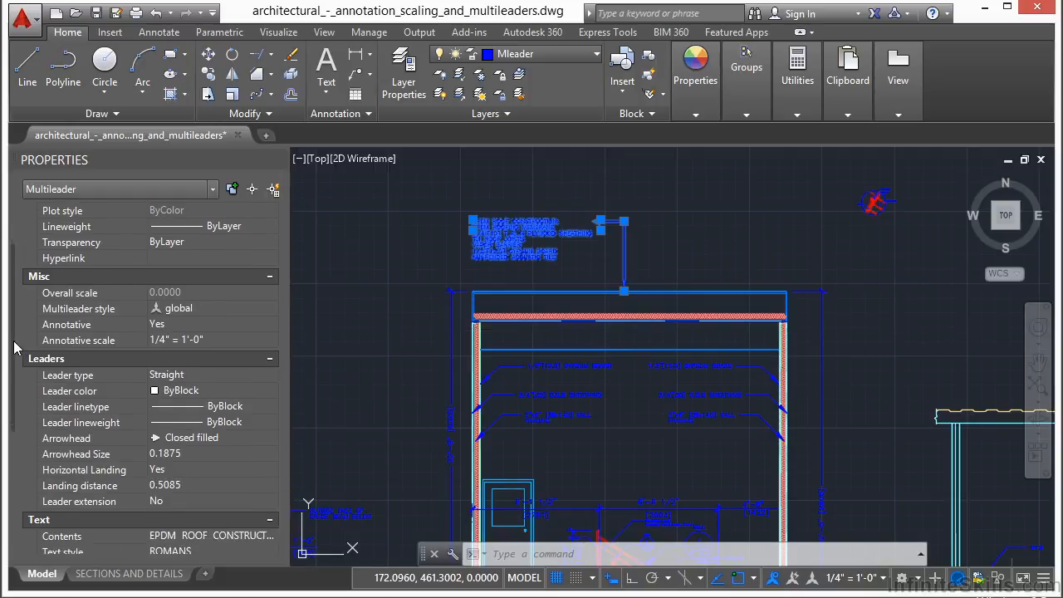
pyautogui.scroll(-3)
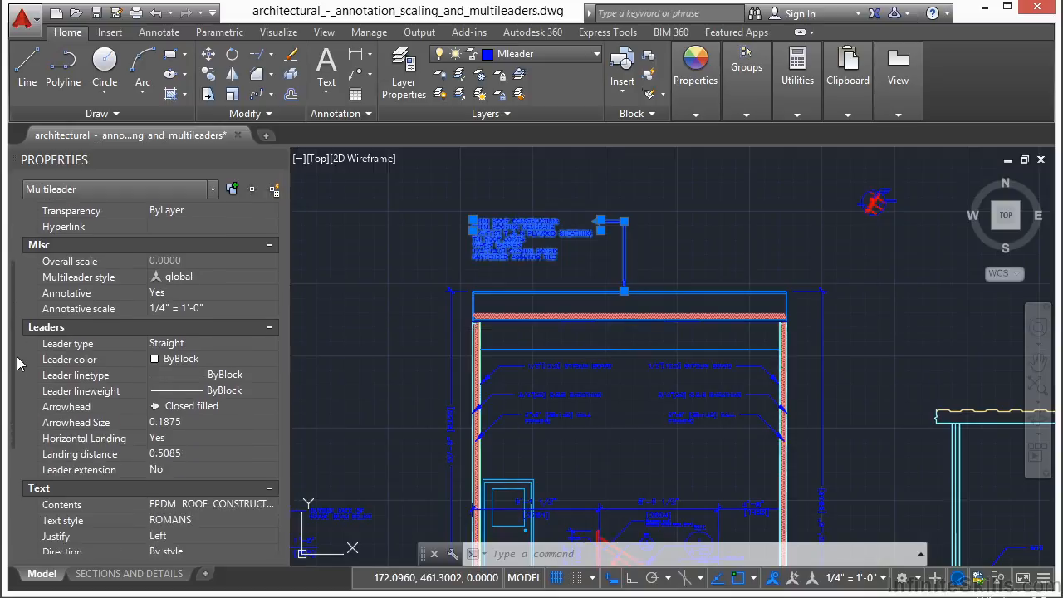
pyautogui.scroll(-3)
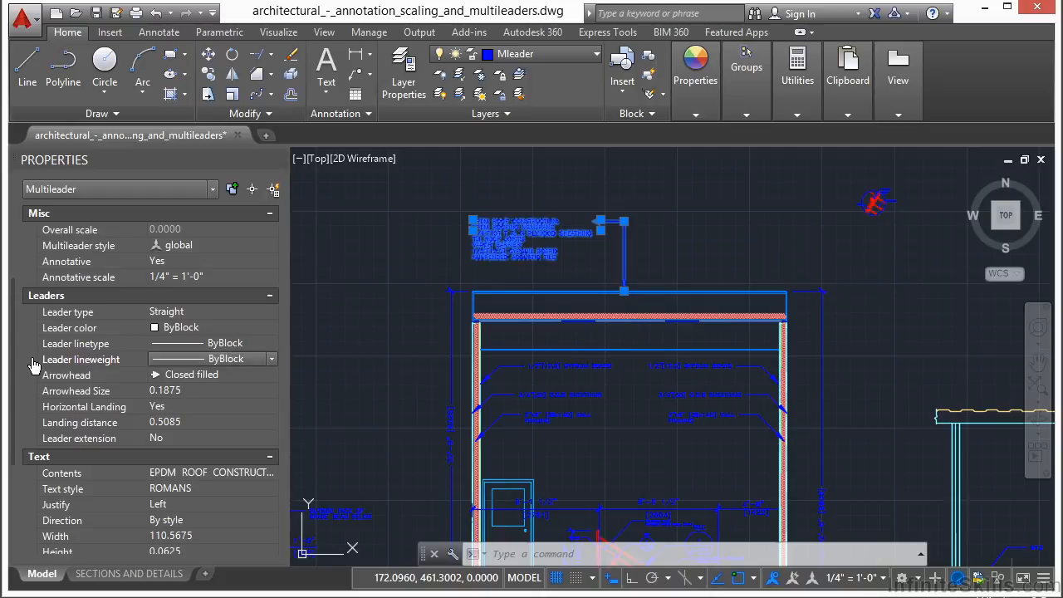
pyautogui.moveTo(180, 259)
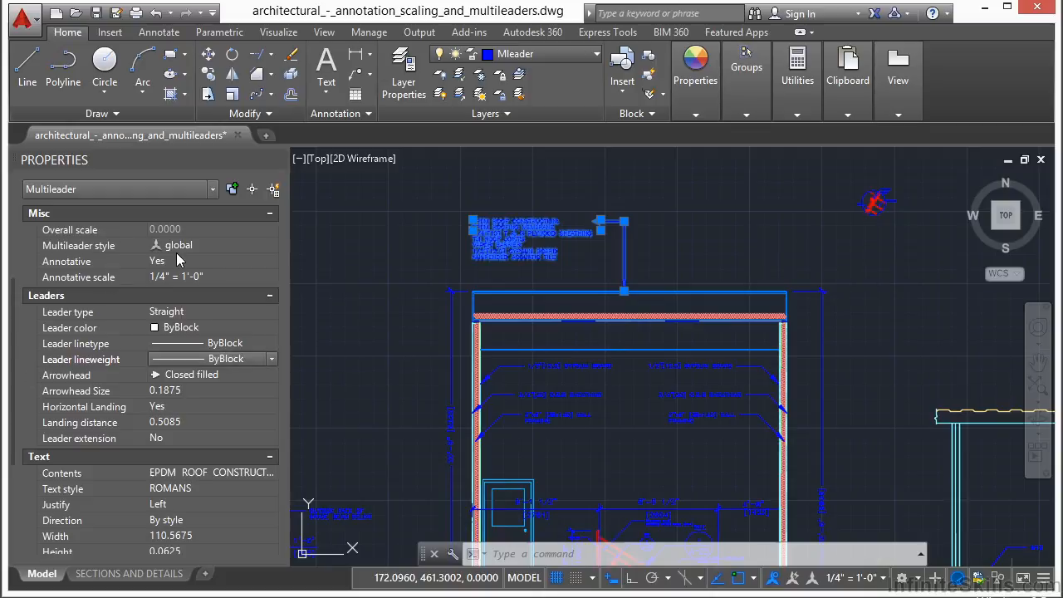
pyautogui.moveTo(232, 276)
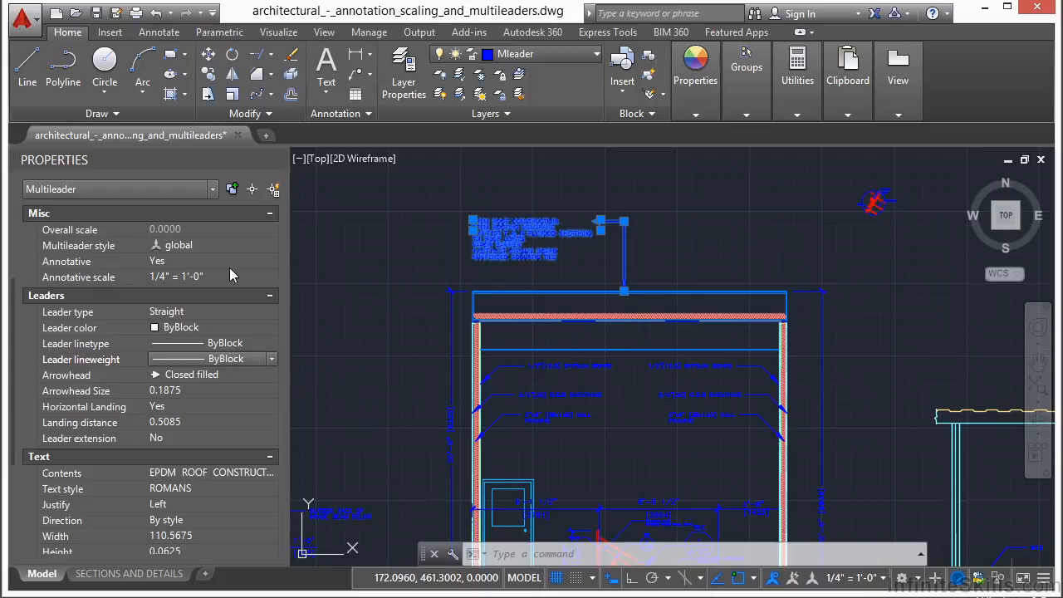
pyautogui.moveTo(133, 356)
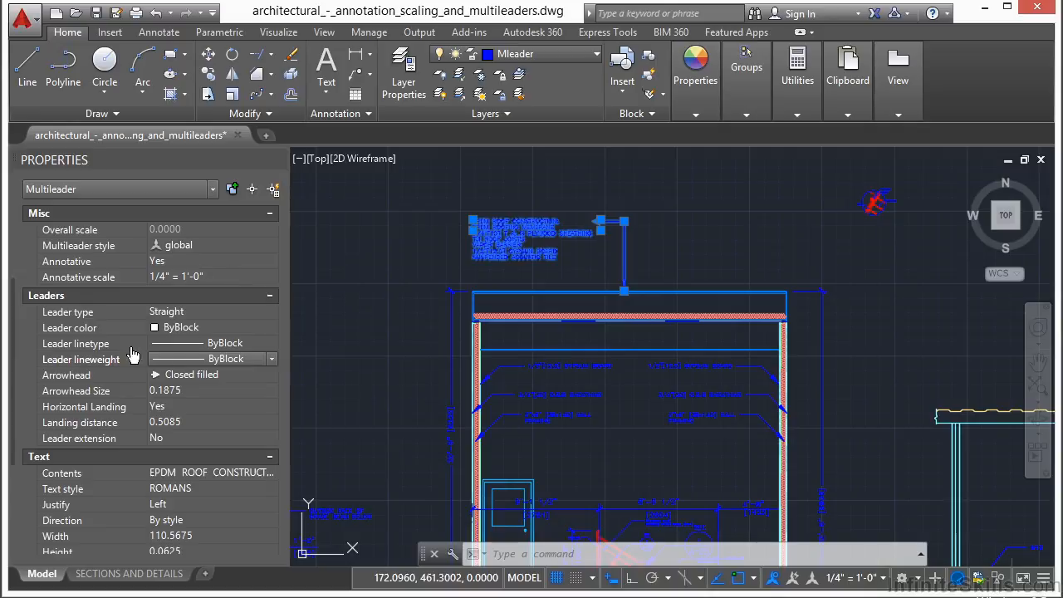
pyautogui.moveTo(76, 314)
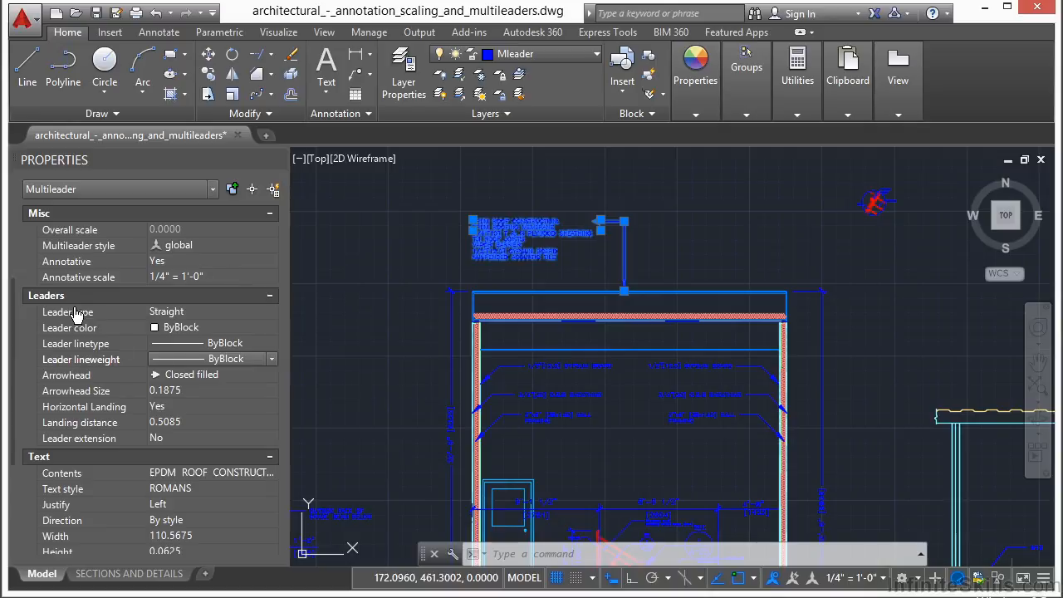
pyautogui.moveTo(107, 330)
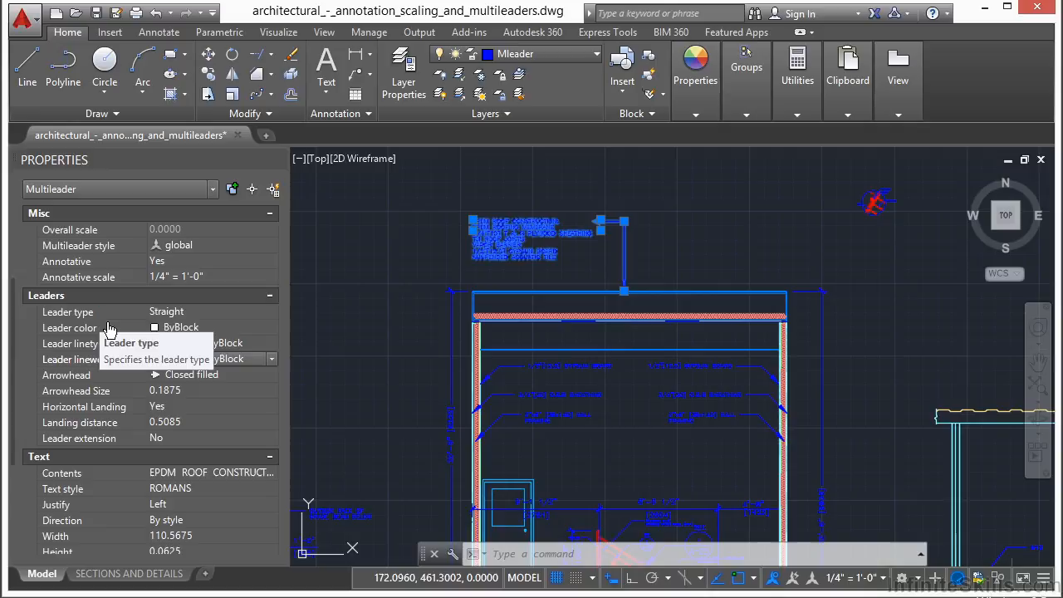
pyautogui.moveTo(52, 313)
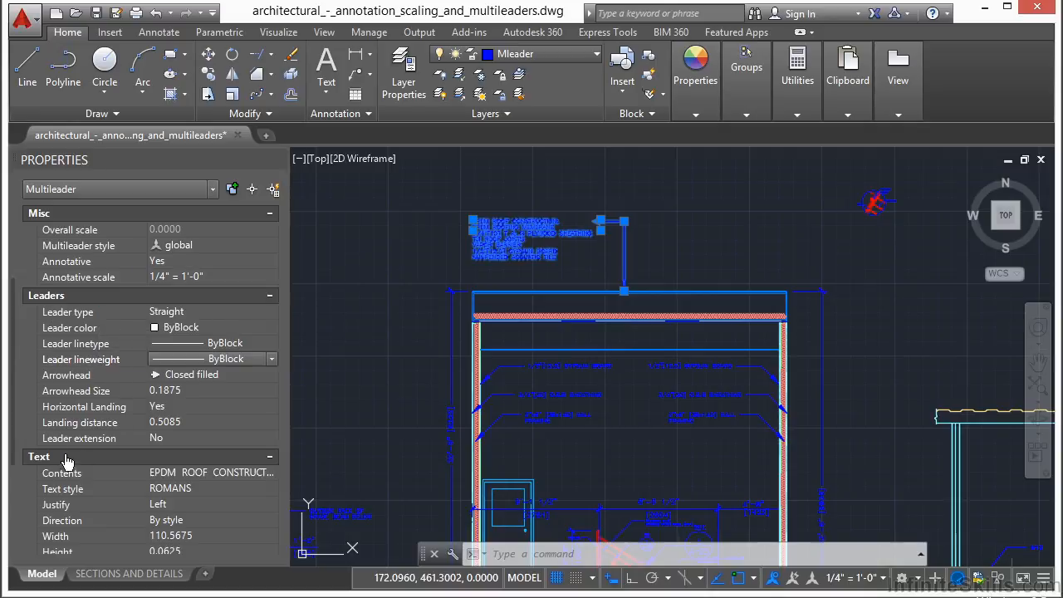
pyautogui.moveTo(137, 357)
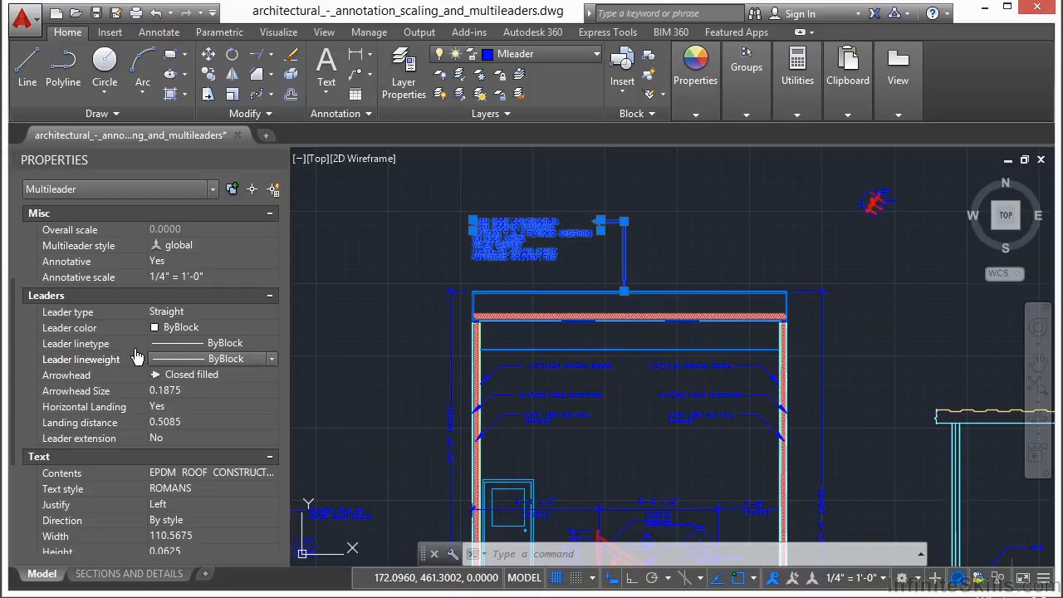
pyautogui.moveTo(14, 344)
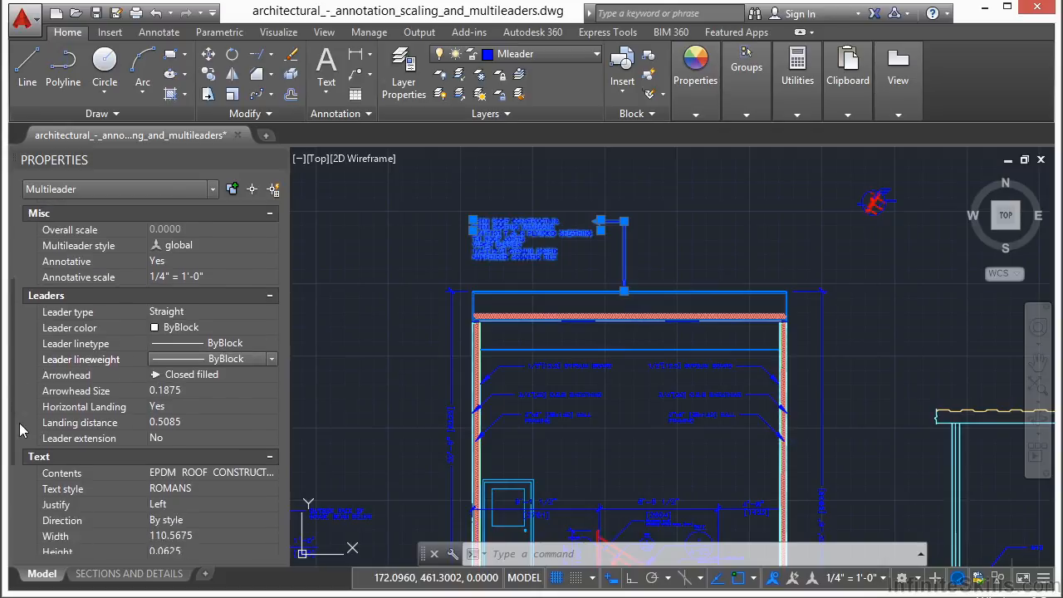
pyautogui.scroll(-3)
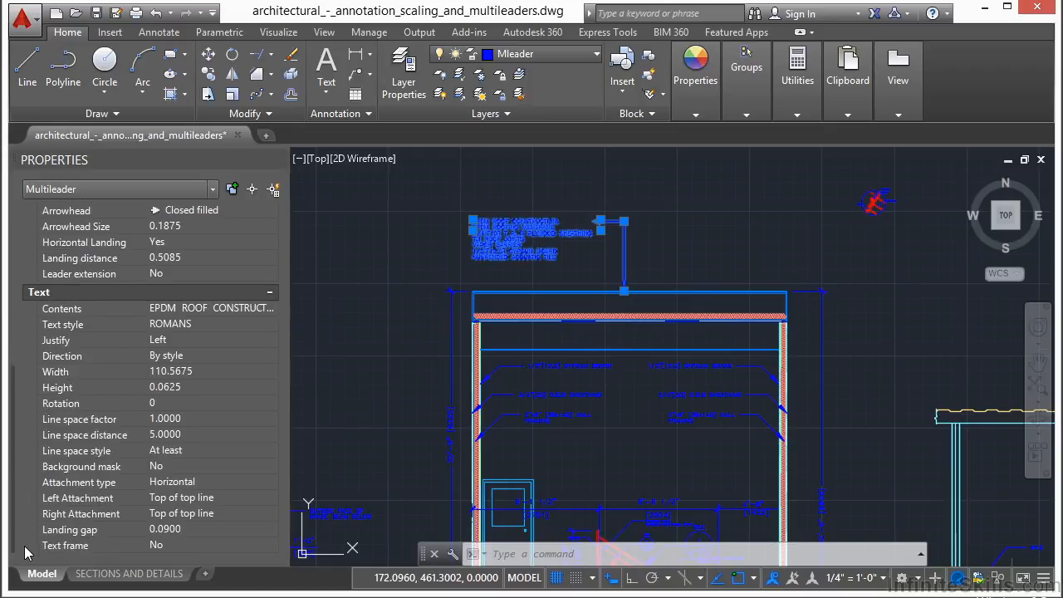
pyautogui.click(213, 465)
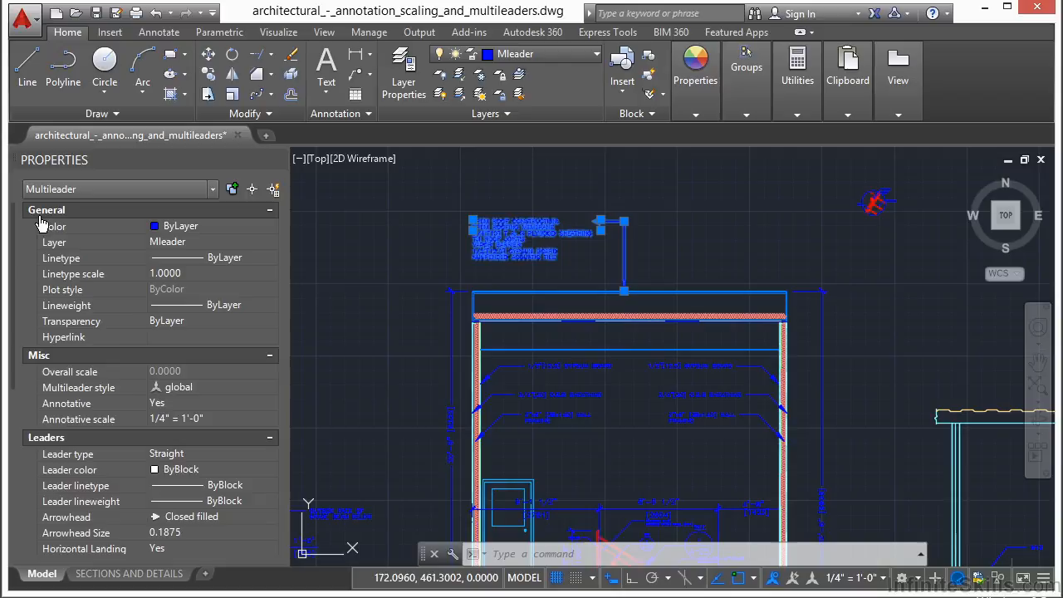
pyautogui.moveTo(365, 286)
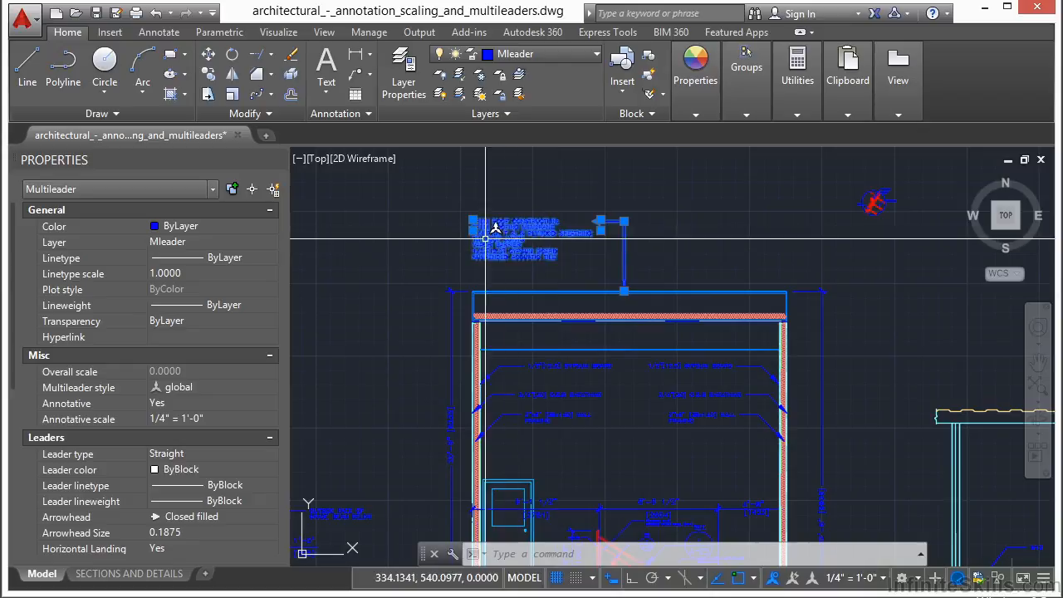
# Set the roof construction multileader's Color to Red and Leader type to Spline.
pyautogui.scroll(3)
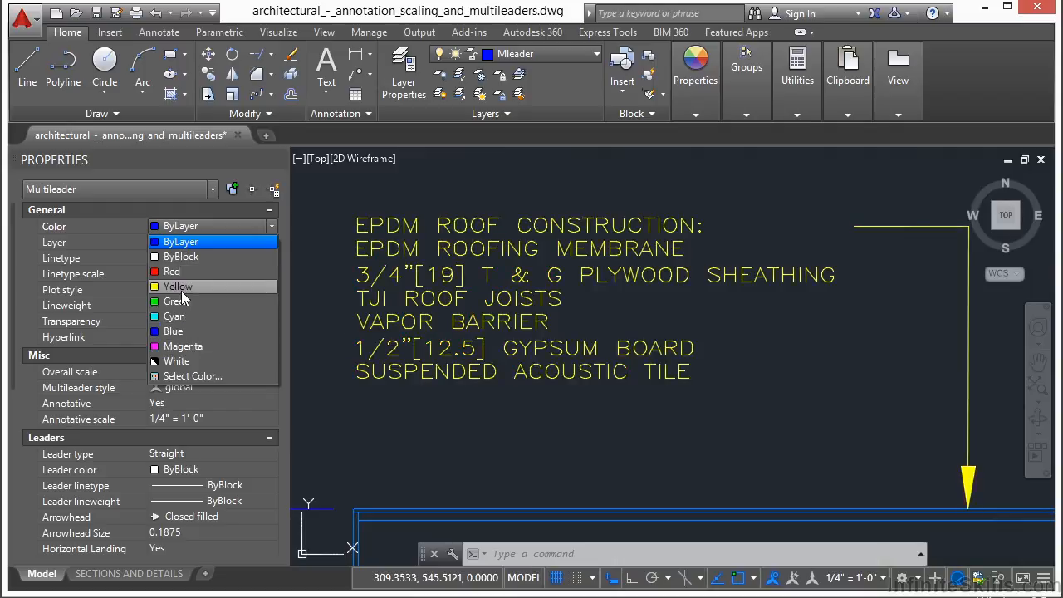
pyautogui.click(173, 272)
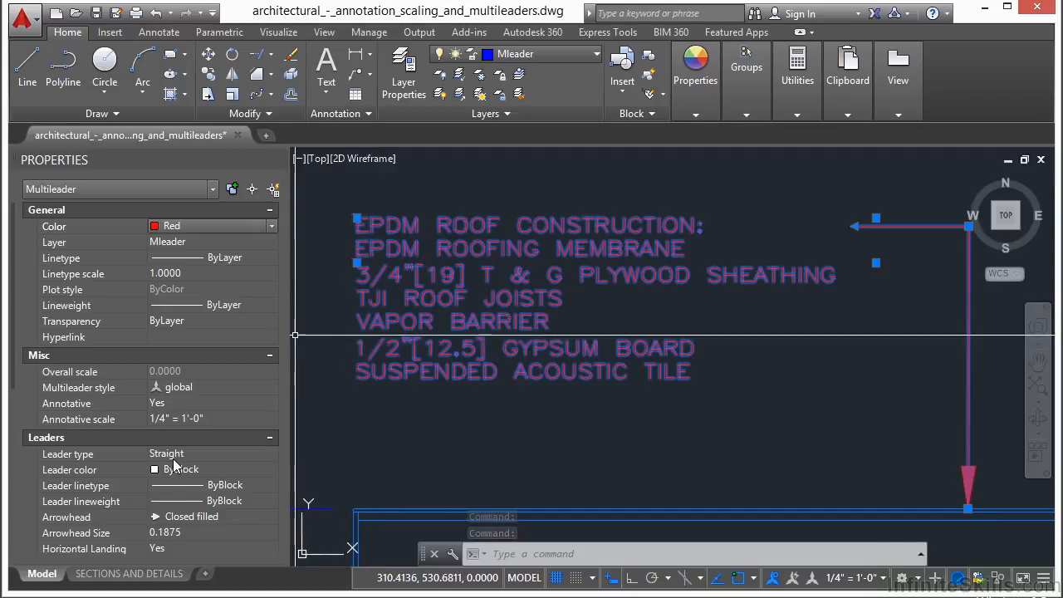
pyautogui.click(273, 454)
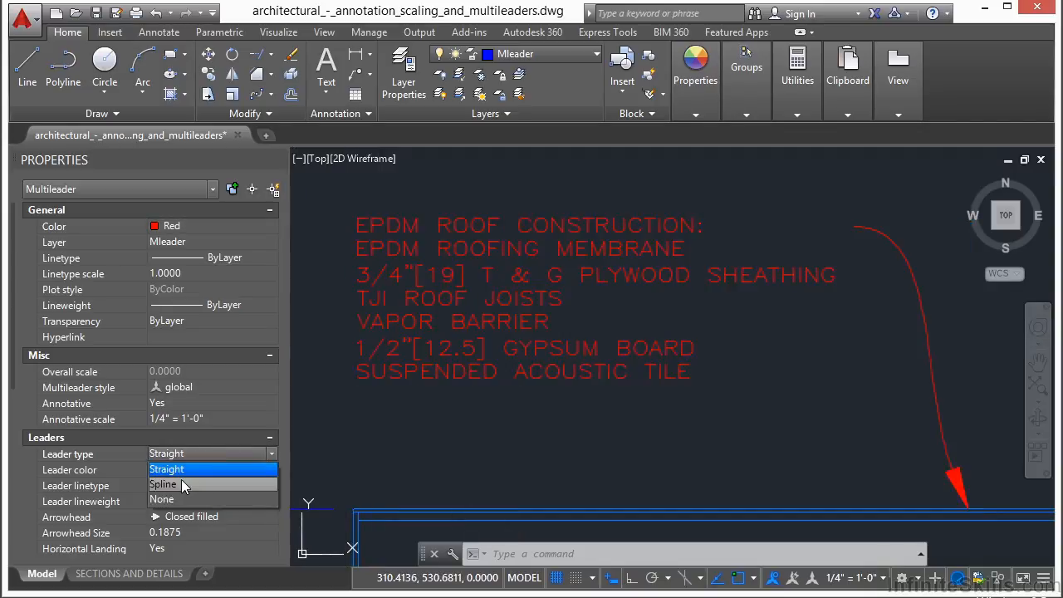
pyautogui.click(166, 469)
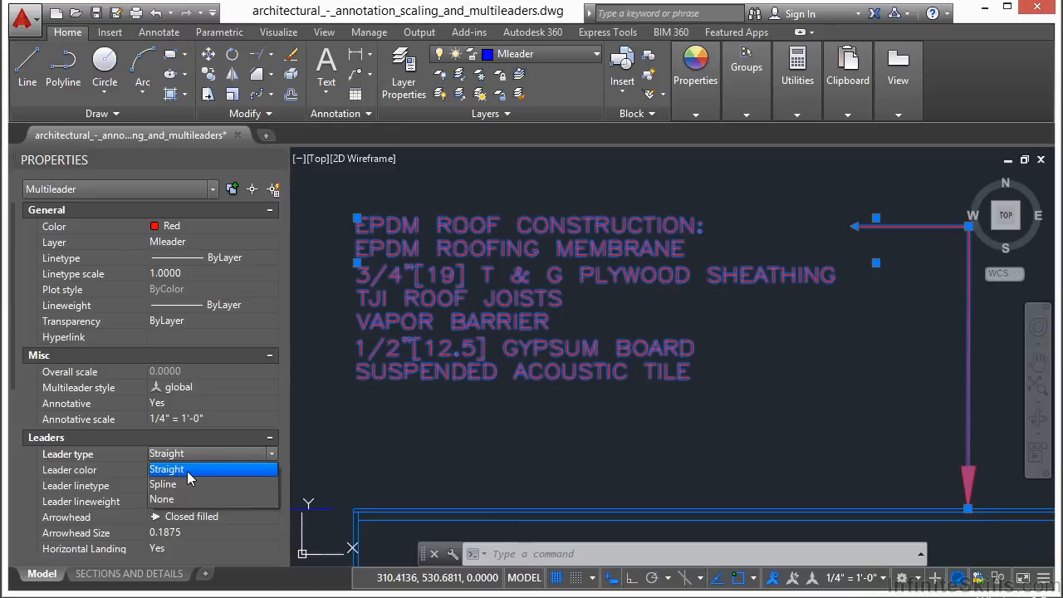
pyautogui.click(162, 485)
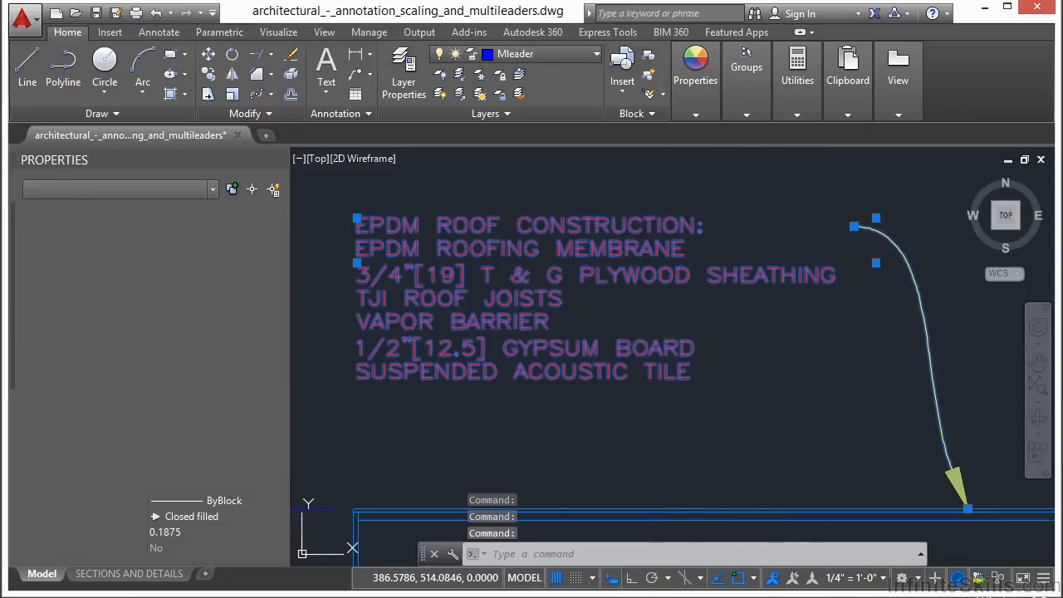
# Set the six wall-layer multileaders' Color to Red and clear the selection.
pyautogui.press('Escape')
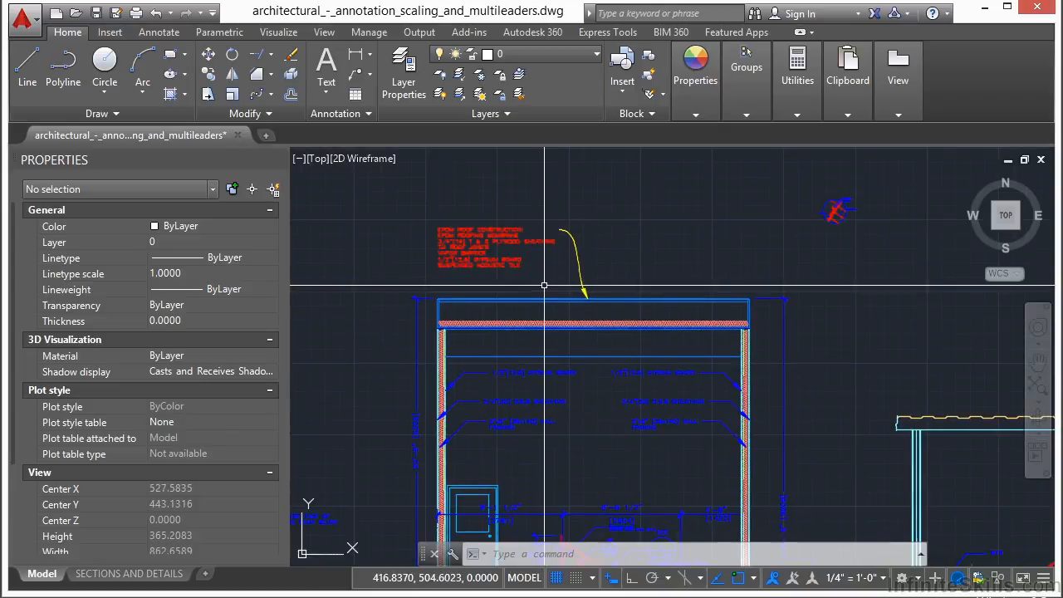
pyautogui.scroll(3)
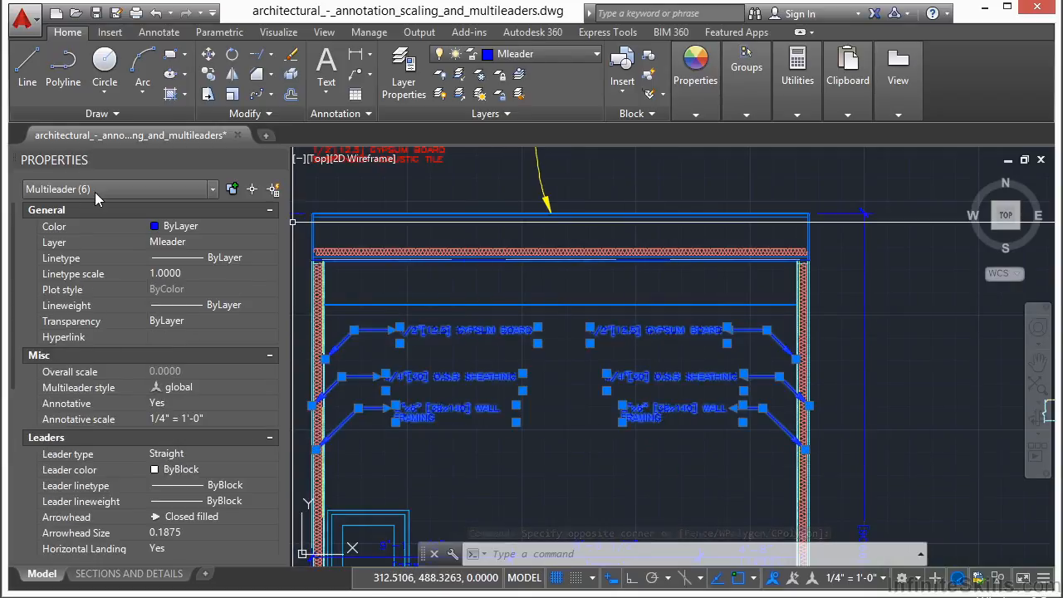
pyautogui.click(272, 226)
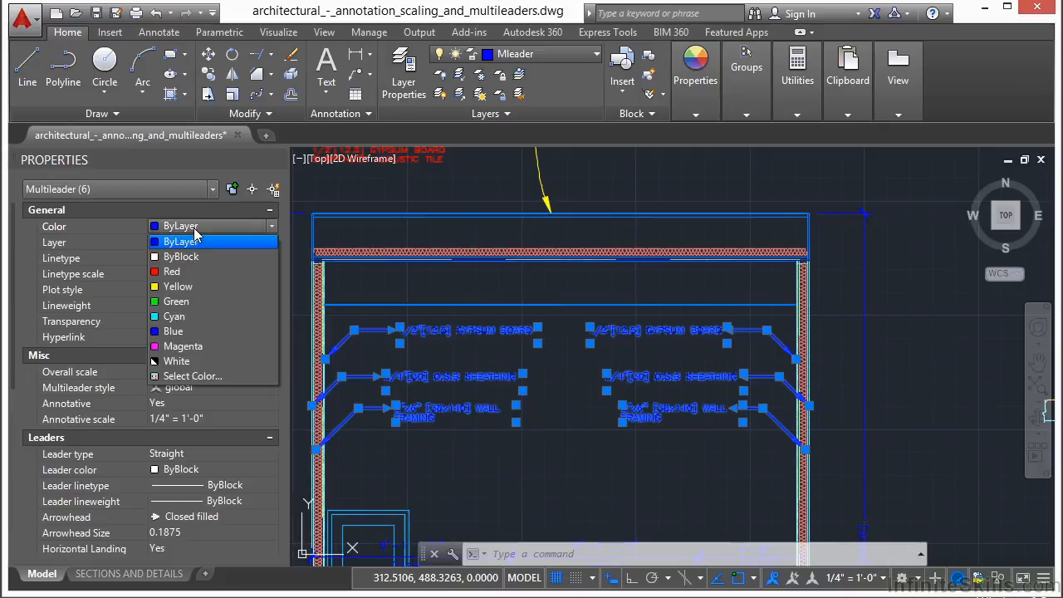
pyautogui.click(173, 270)
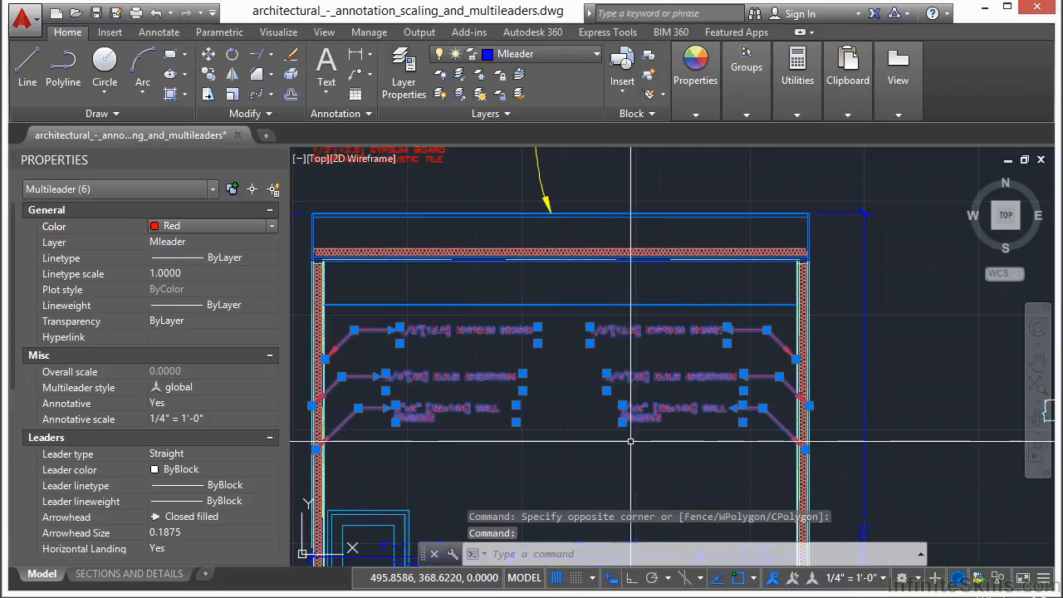
pyautogui.press('Escape')
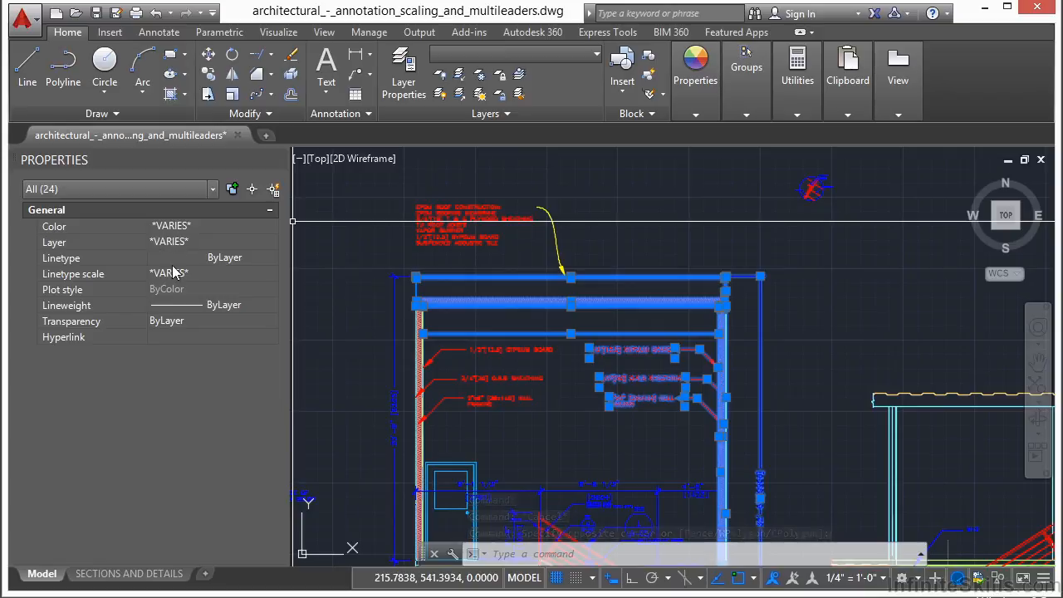
# Change the Color of all 24 selected objects to ByLayer.
pyautogui.click(170, 226)
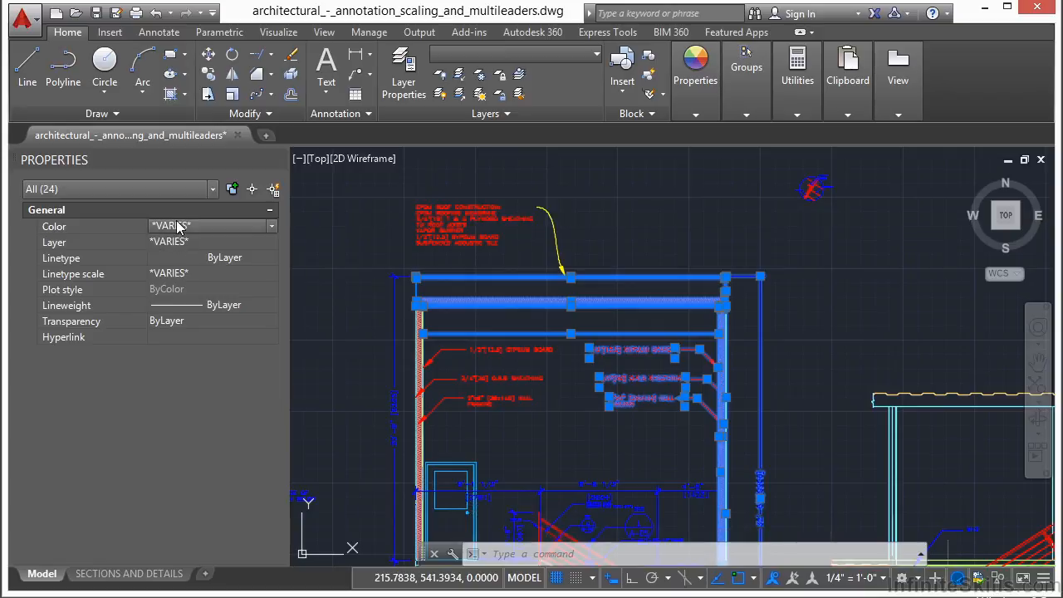
pyautogui.moveTo(116, 336)
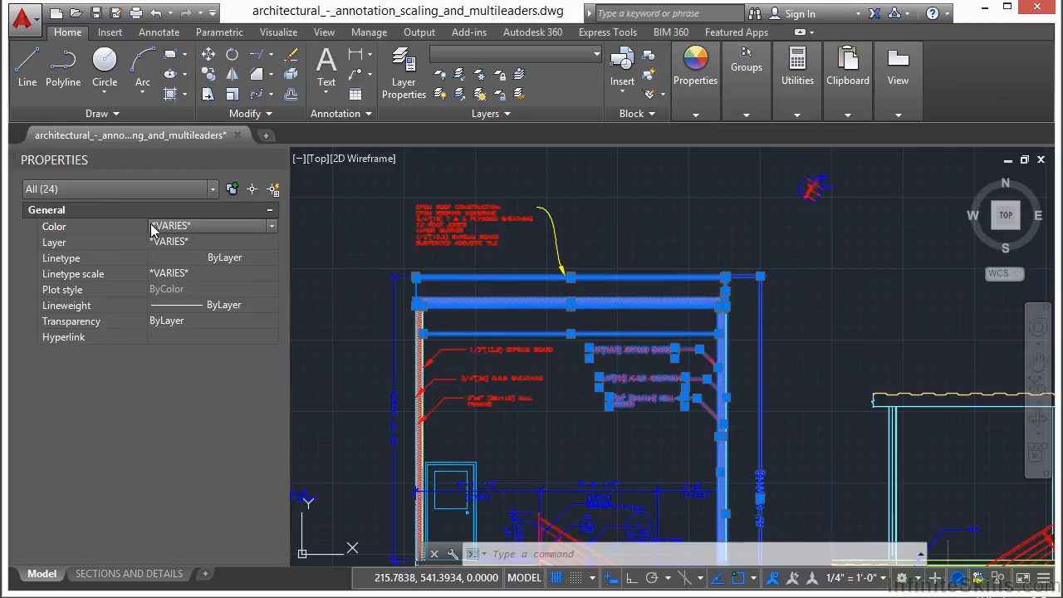
pyautogui.click(273, 226)
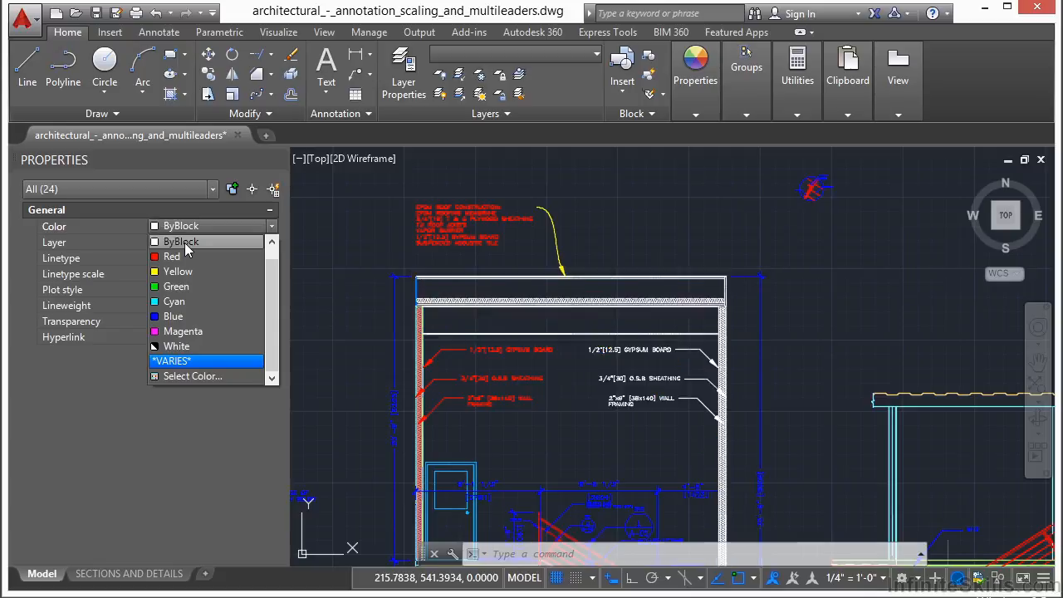
pyautogui.click(180, 243)
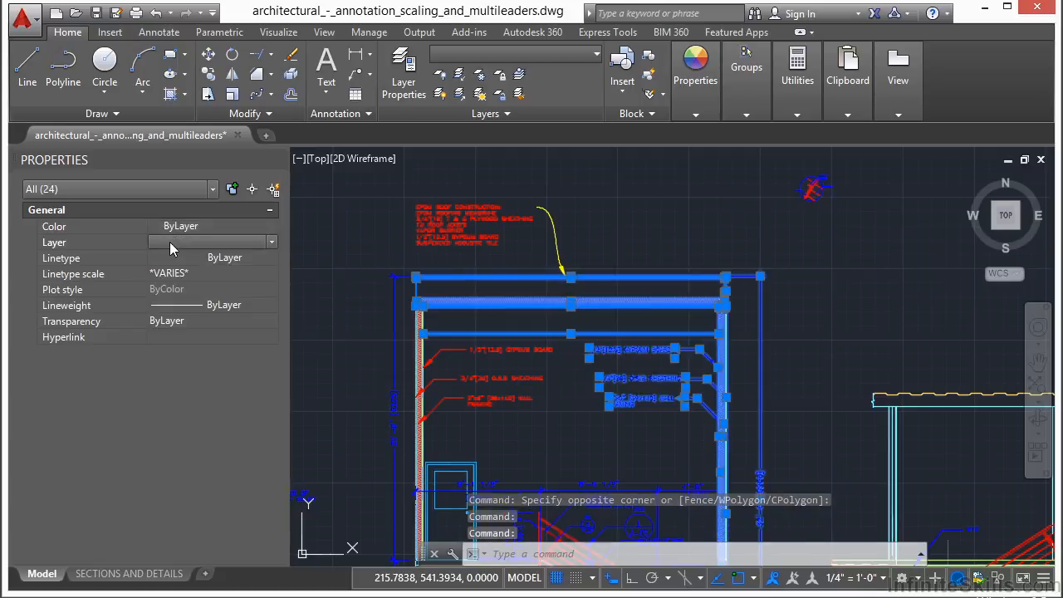
pyautogui.click(272, 243)
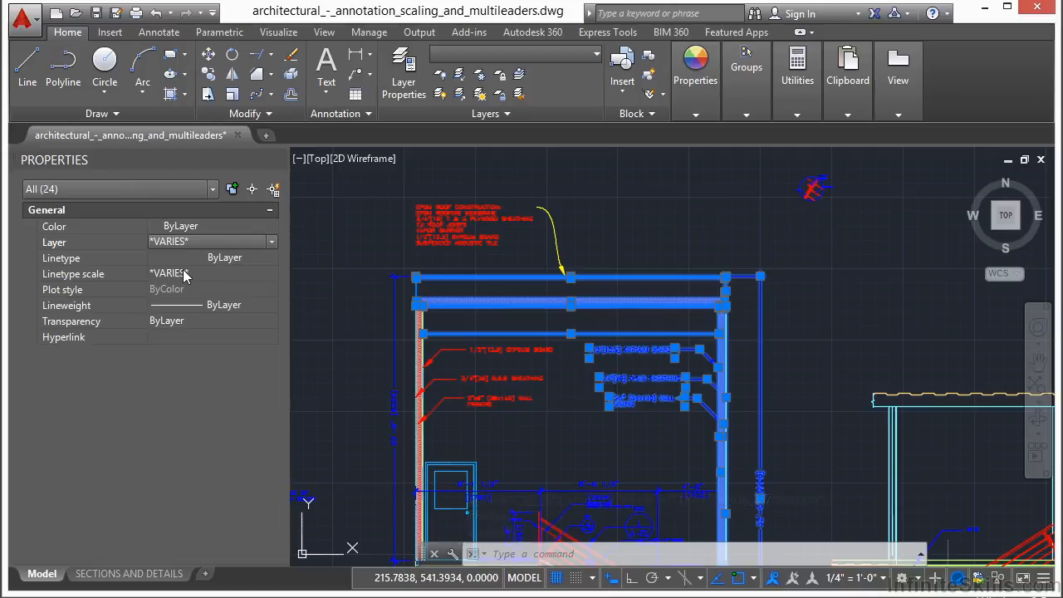
pyautogui.moveTo(213, 191)
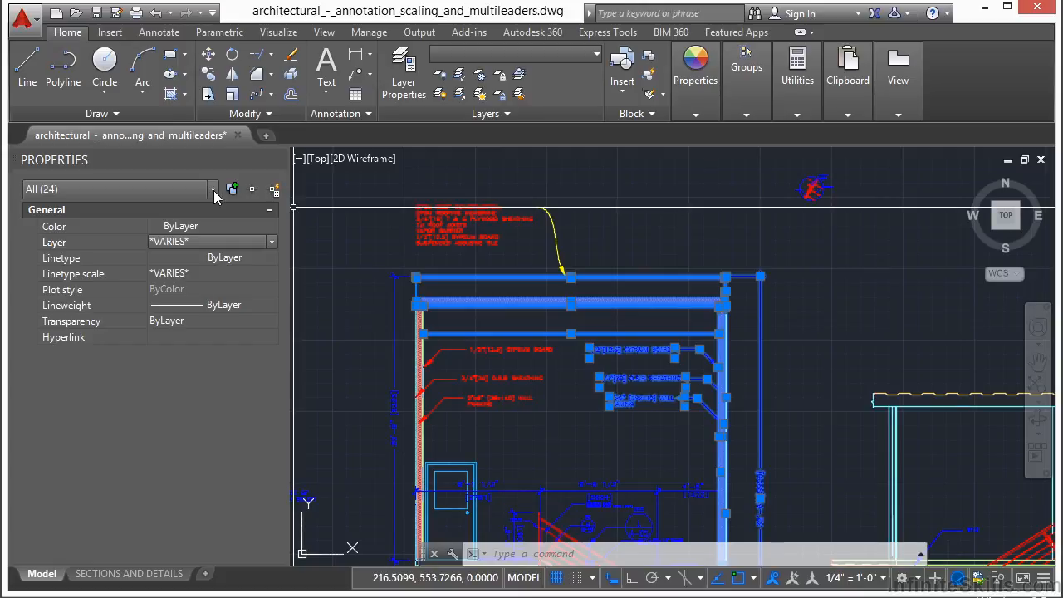
# Filter to Rotated Dimension (1) and set its Color to Red.
pyautogui.click(212, 190)
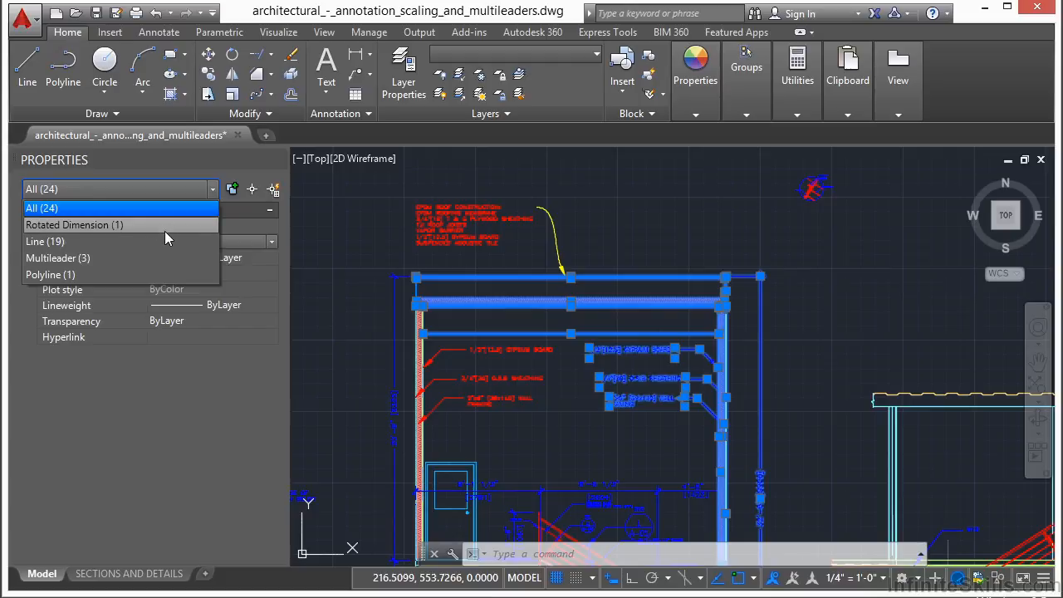
pyautogui.moveTo(149, 239)
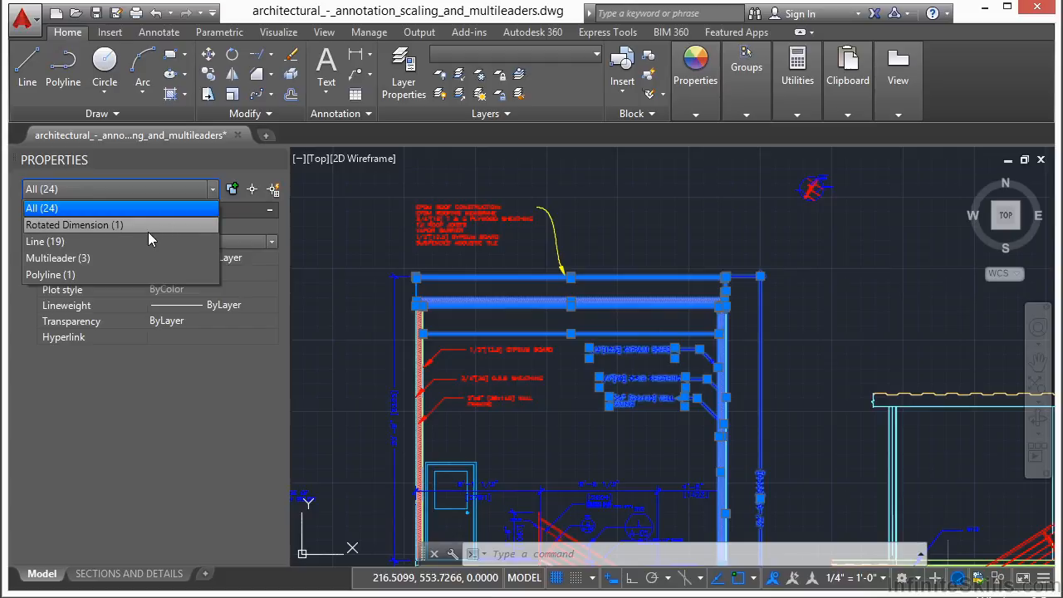
pyautogui.moveTo(93, 233)
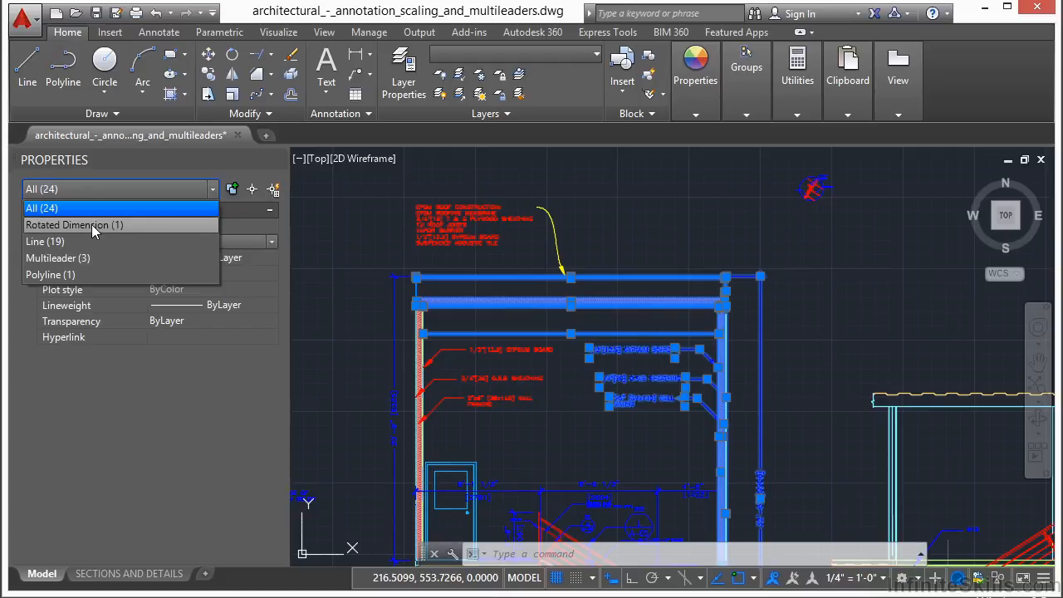
pyautogui.click(74, 226)
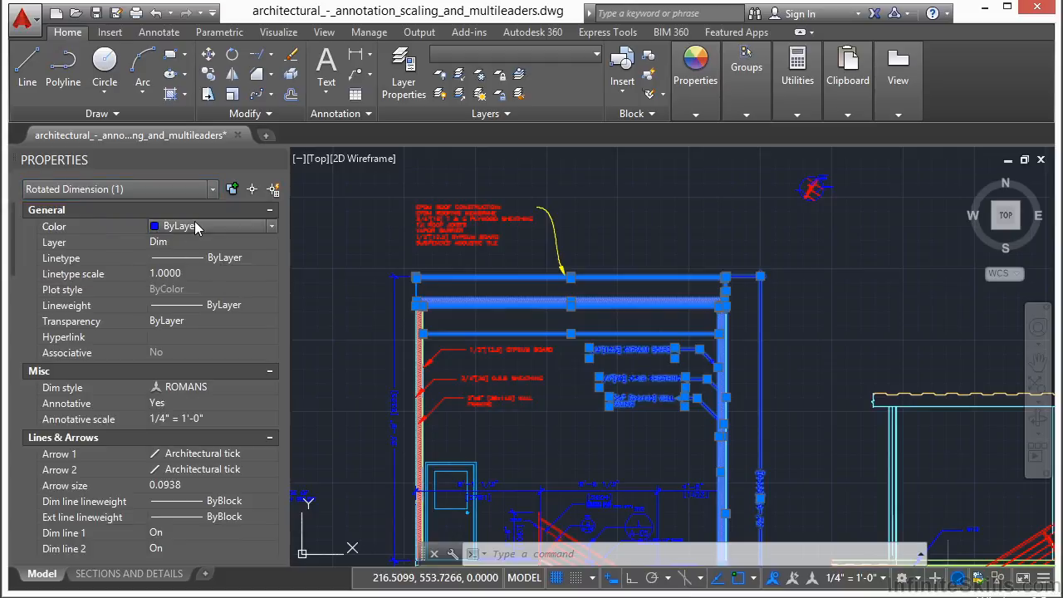
pyautogui.click(212, 226)
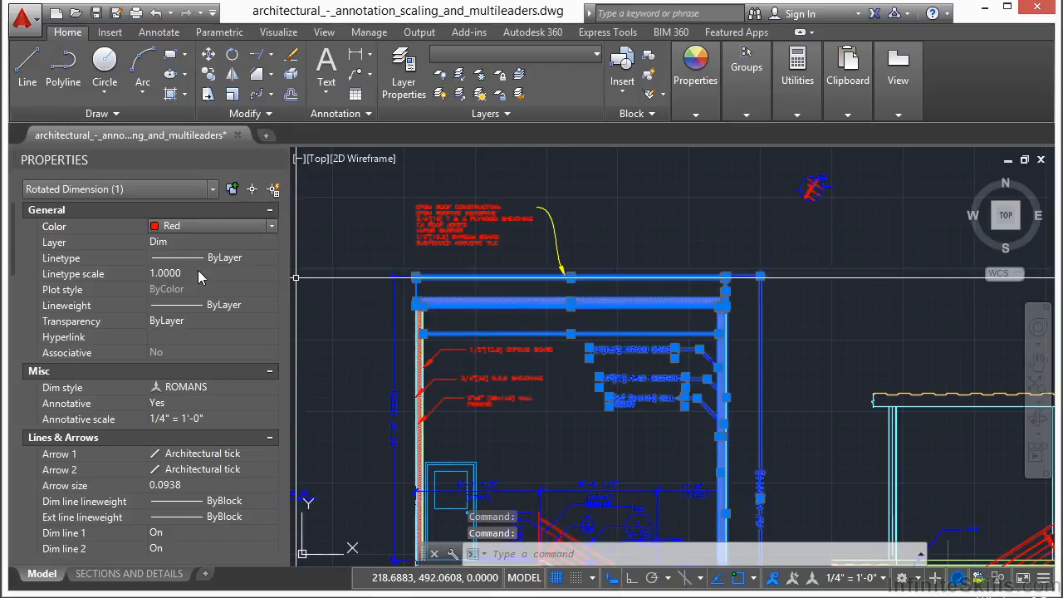
pyautogui.moveTo(214, 196)
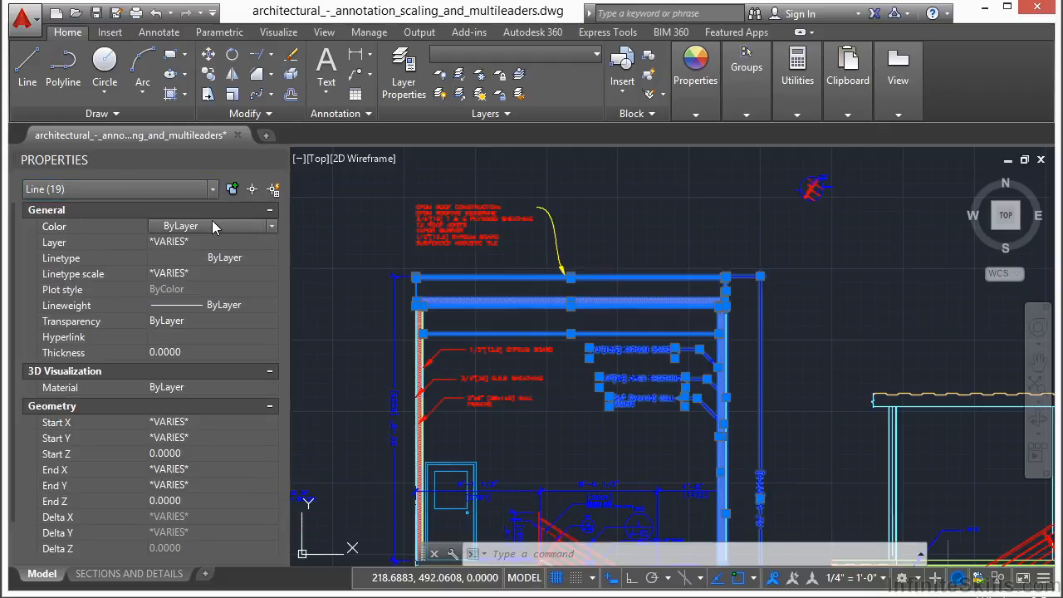
# Set the Color of the 19 filtered lines to Green.
pyautogui.click(271, 226)
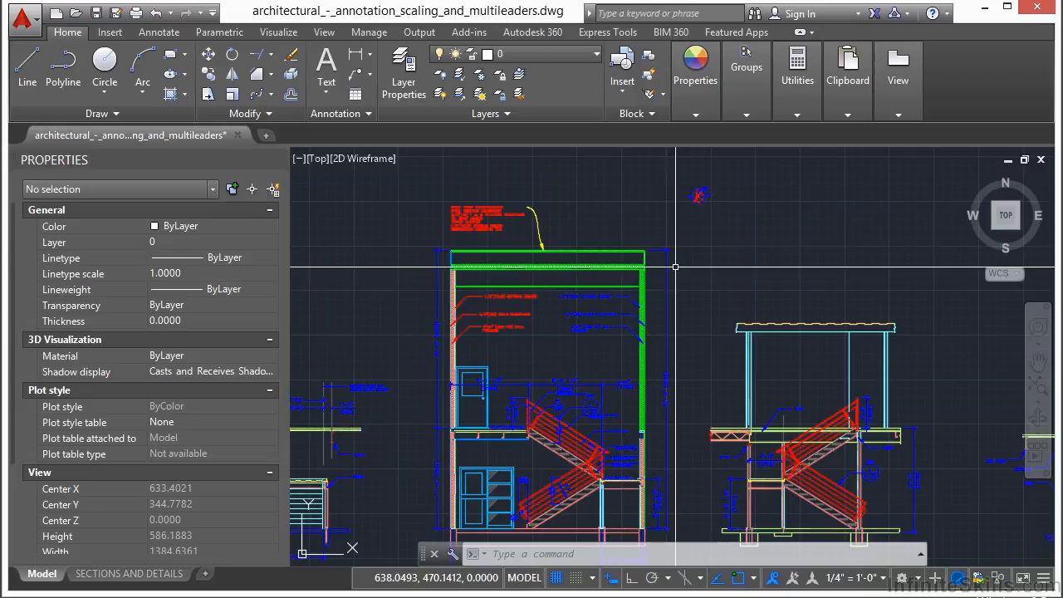
pyautogui.moveTo(468, 239)
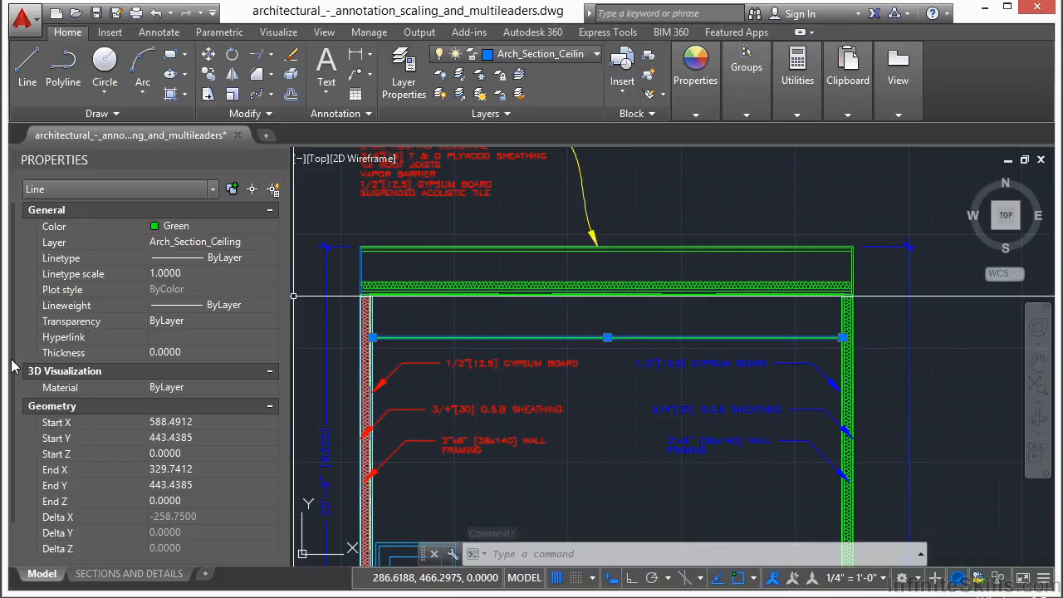
pyautogui.scroll(-3)
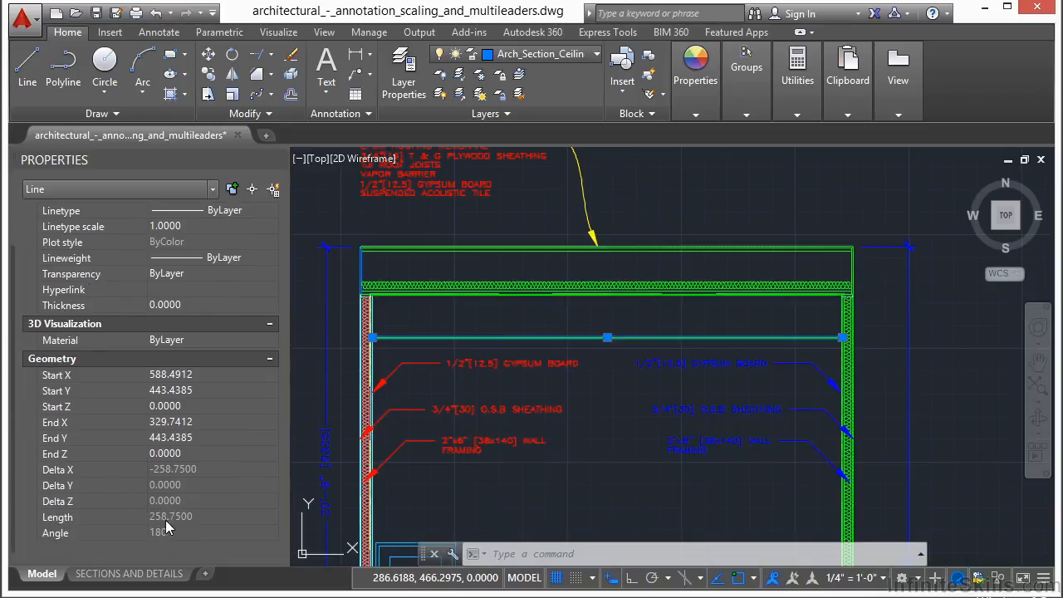
pyautogui.moveTo(173, 536)
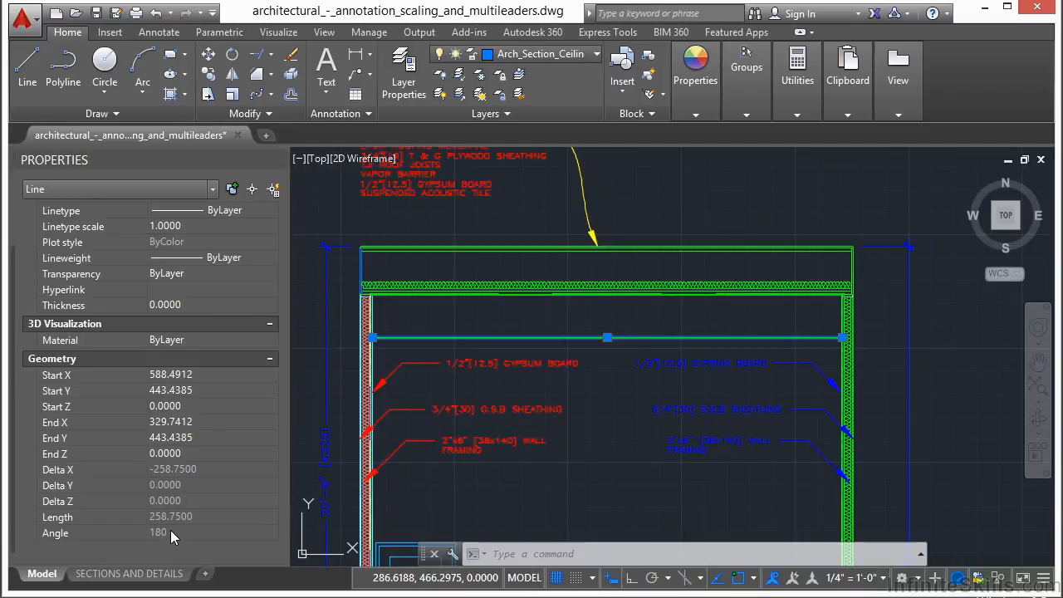
pyautogui.moveTo(195, 381)
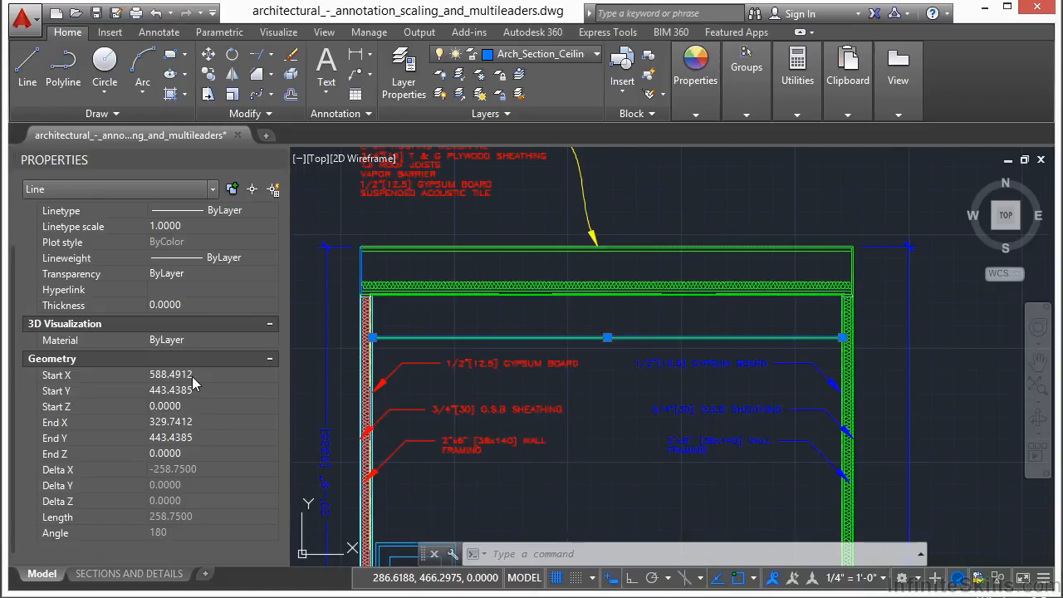
pyautogui.moveTo(113, 452)
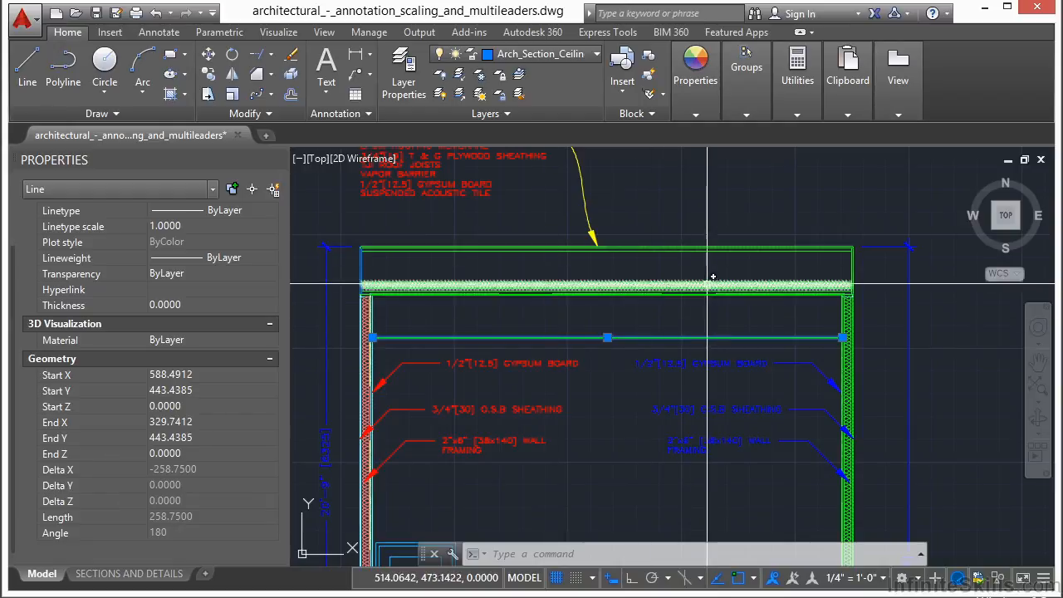
pyautogui.press('Escape')
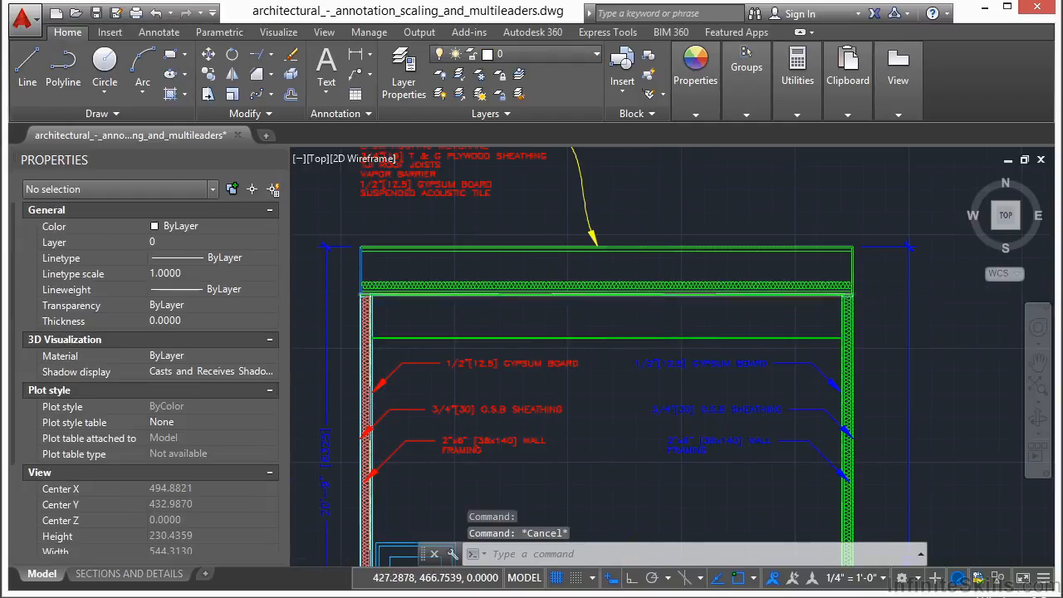